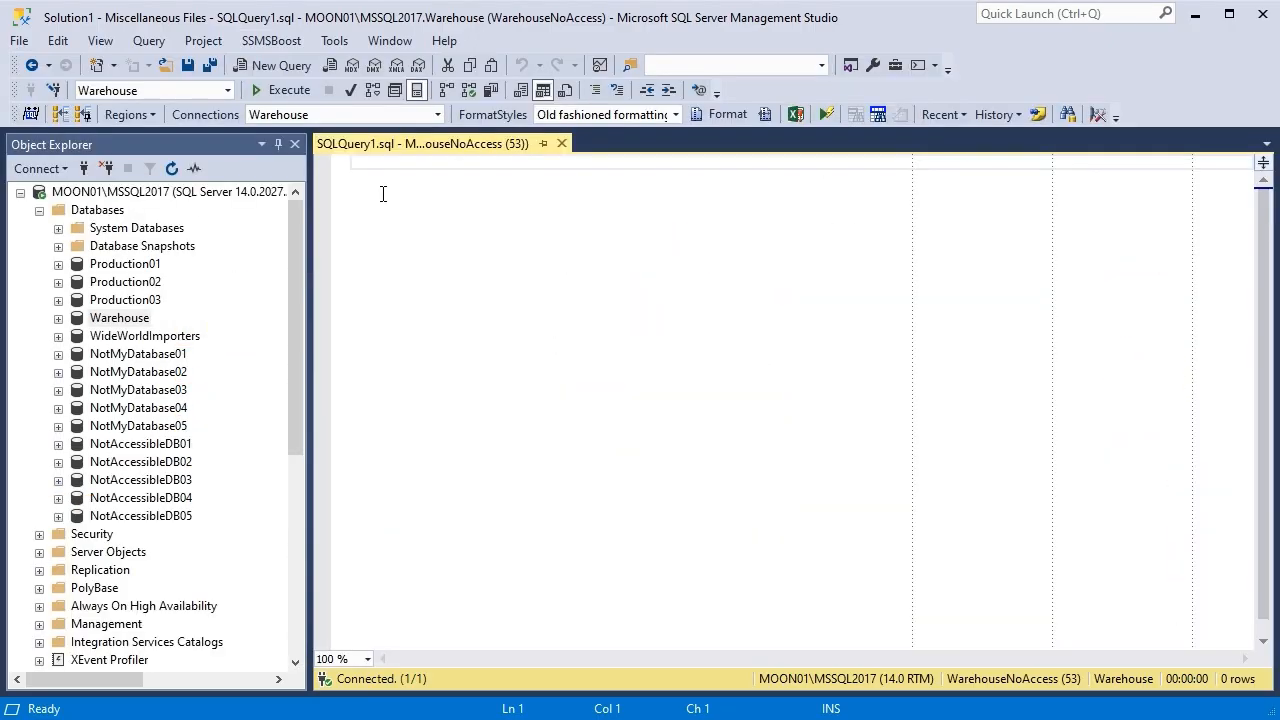
Step: Show the databases available on the current Warehouse connection (WarehouseNoAccess)
{"action": "left_click", "coordinate": [209, 91]}
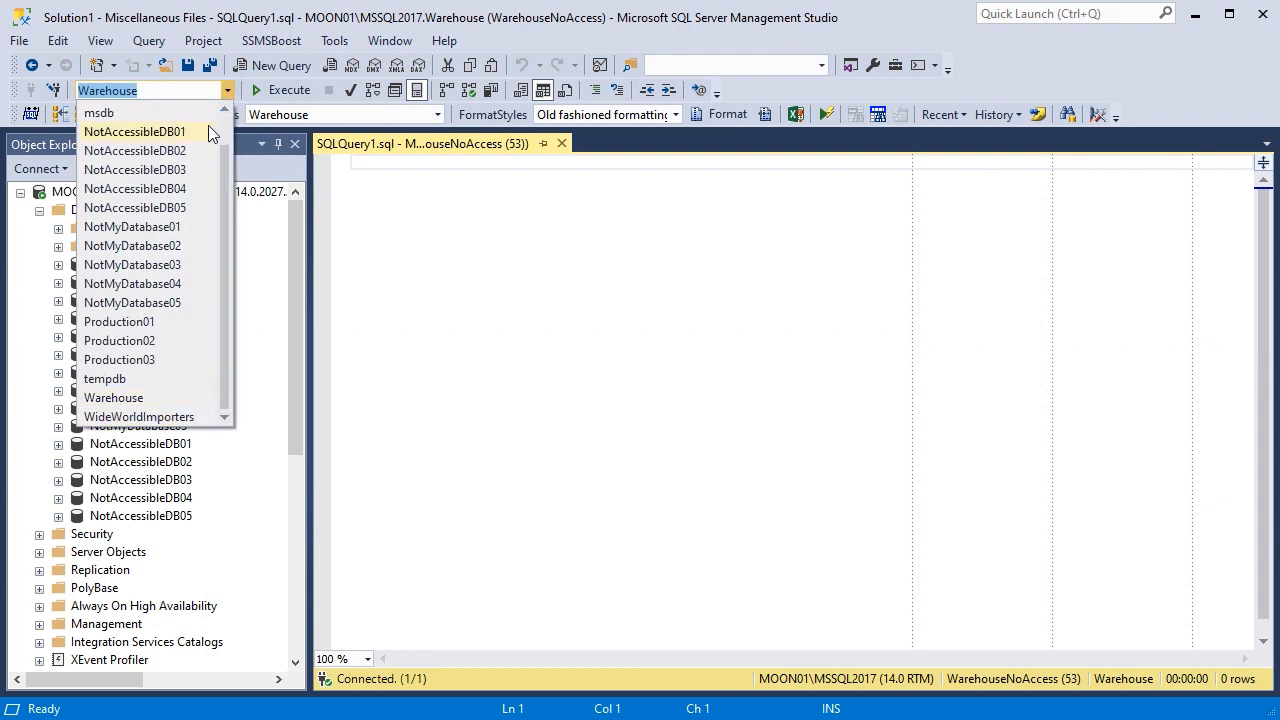
{"action": "mouse_move", "coordinate": [175, 207]}
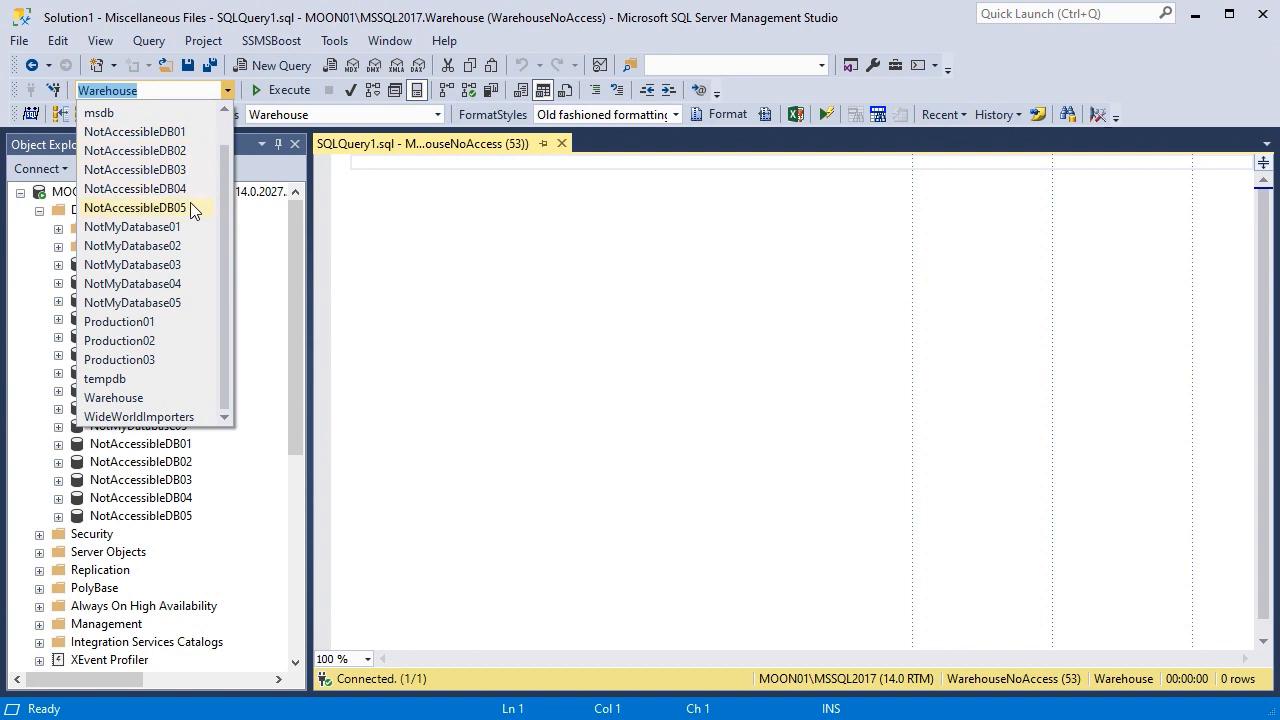
{"action": "mouse_move", "coordinate": [191, 317]}
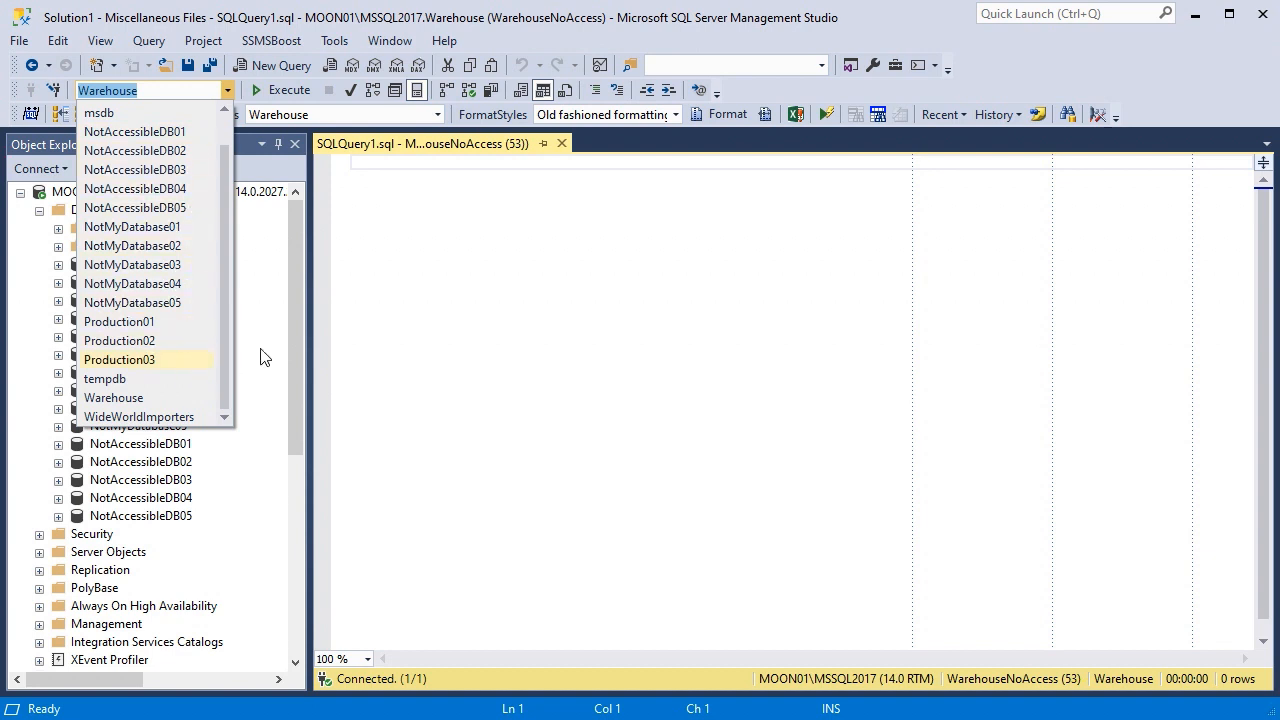
Step: Switch the query to Azure SSMSBoostAzureDatabase01, then list the recent connections again
{"action": "left_click", "coordinate": [399, 270]}
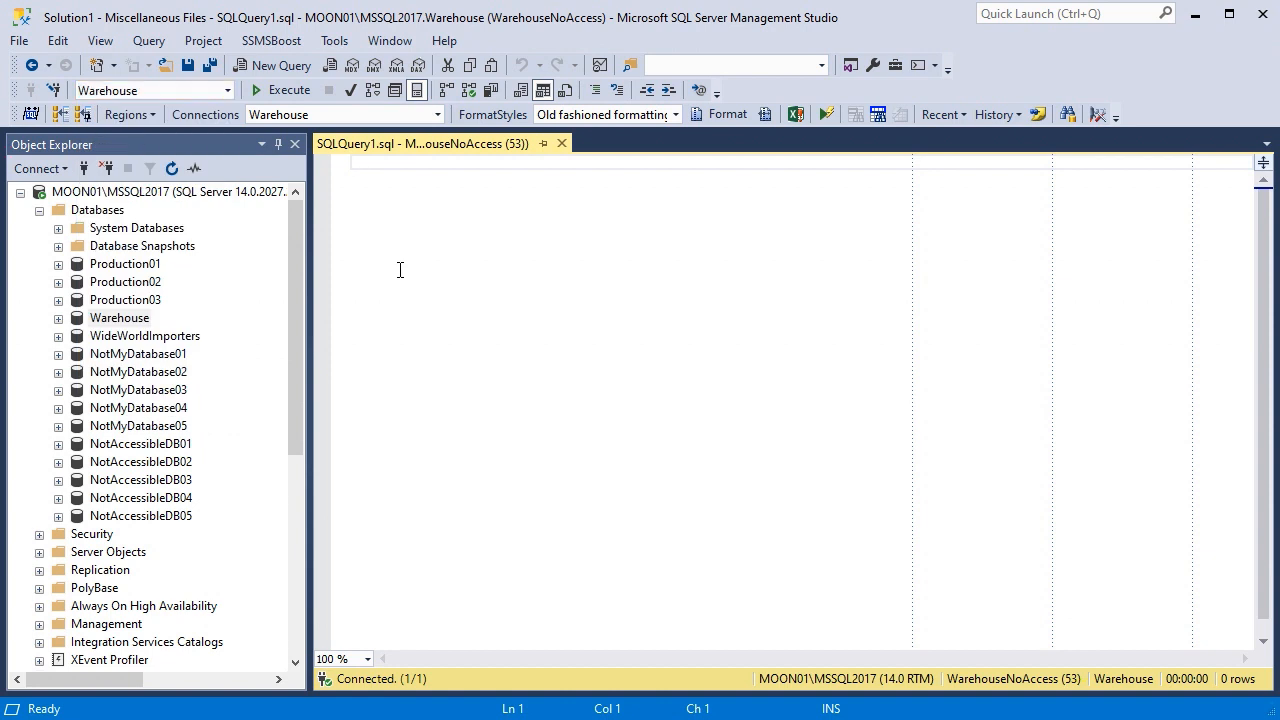
{"action": "left_click", "coordinate": [436, 114]}
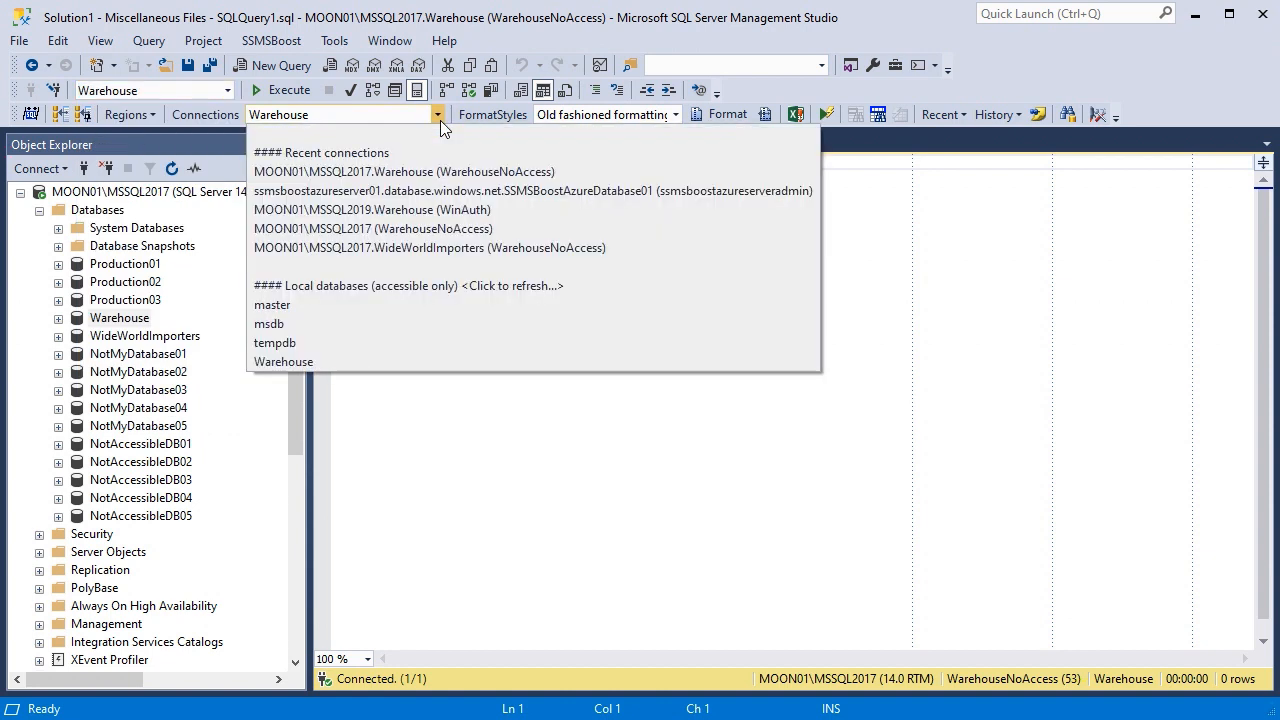
{"action": "mouse_move", "coordinate": [418, 368]}
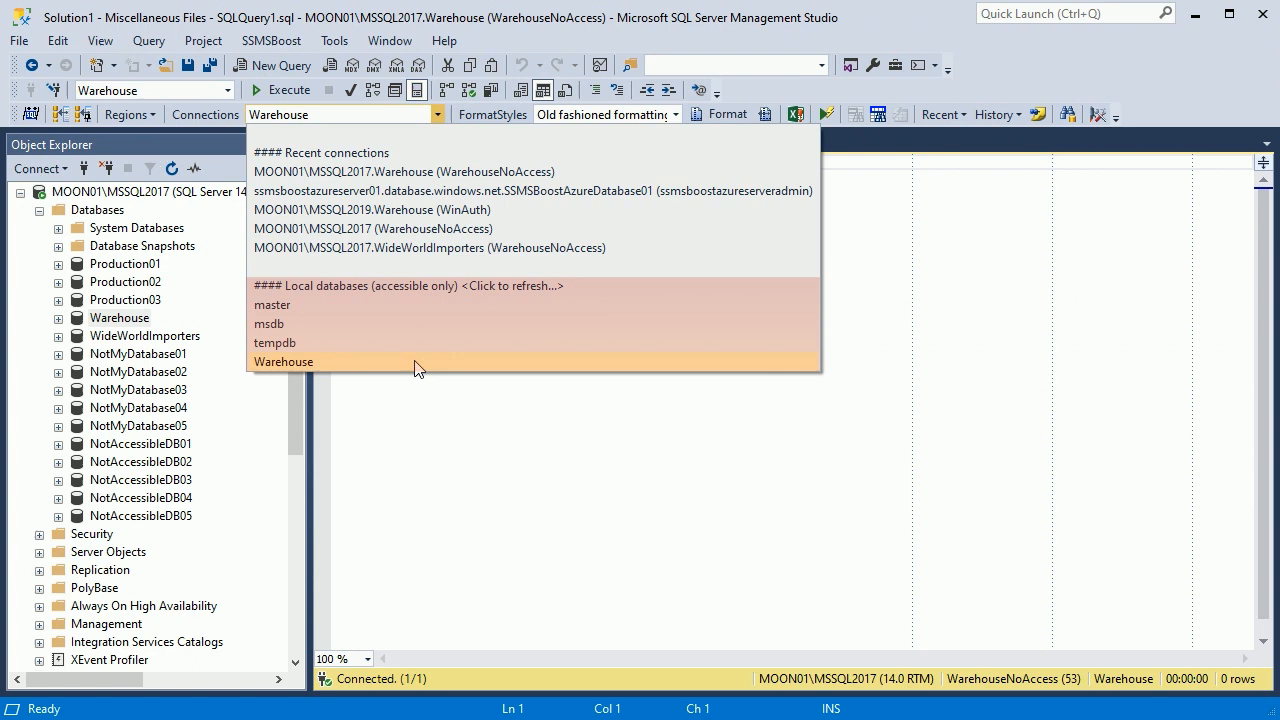
{"action": "mouse_move", "coordinate": [418, 306]}
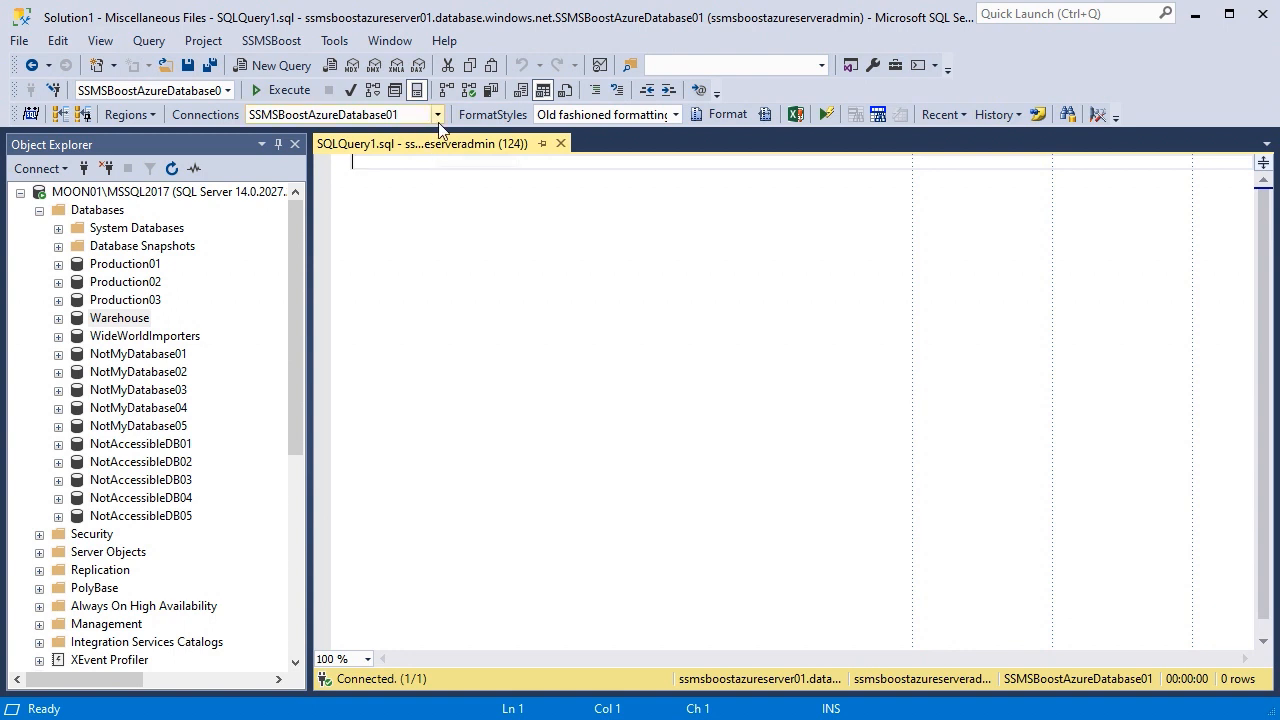
{"action": "left_click", "coordinate": [437, 114]}
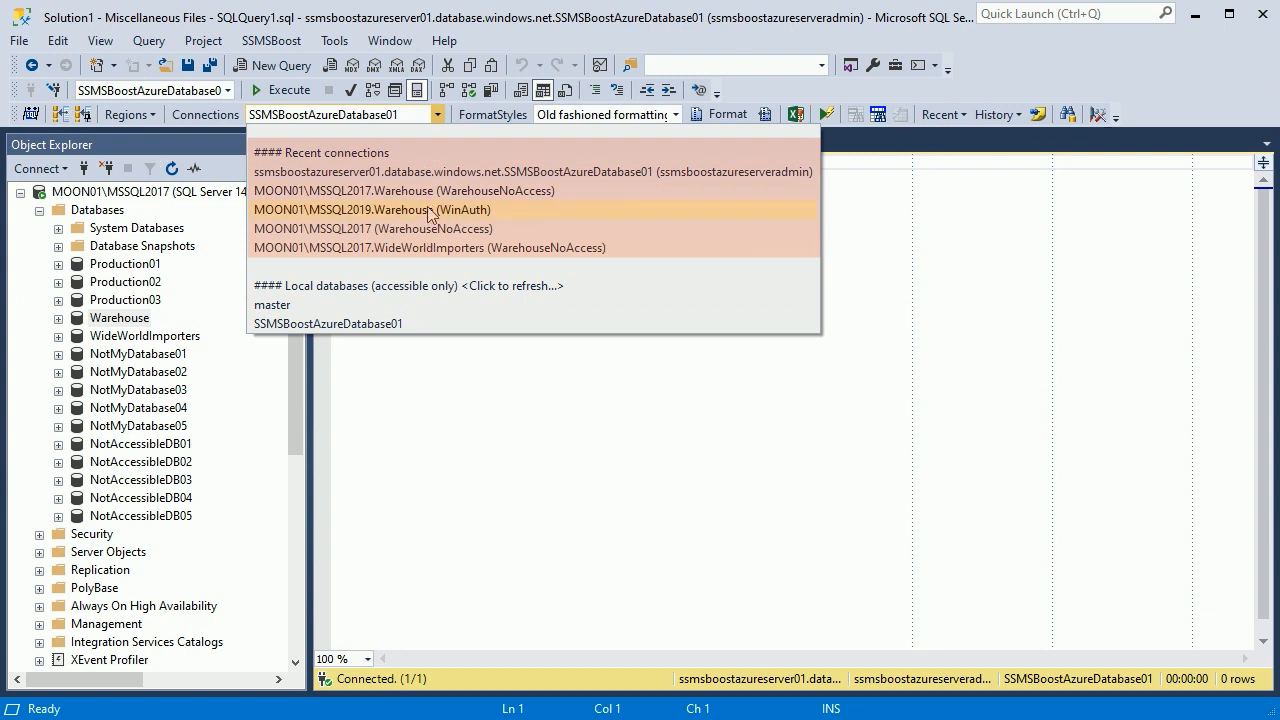
{"action": "mouse_move", "coordinate": [268, 290]}
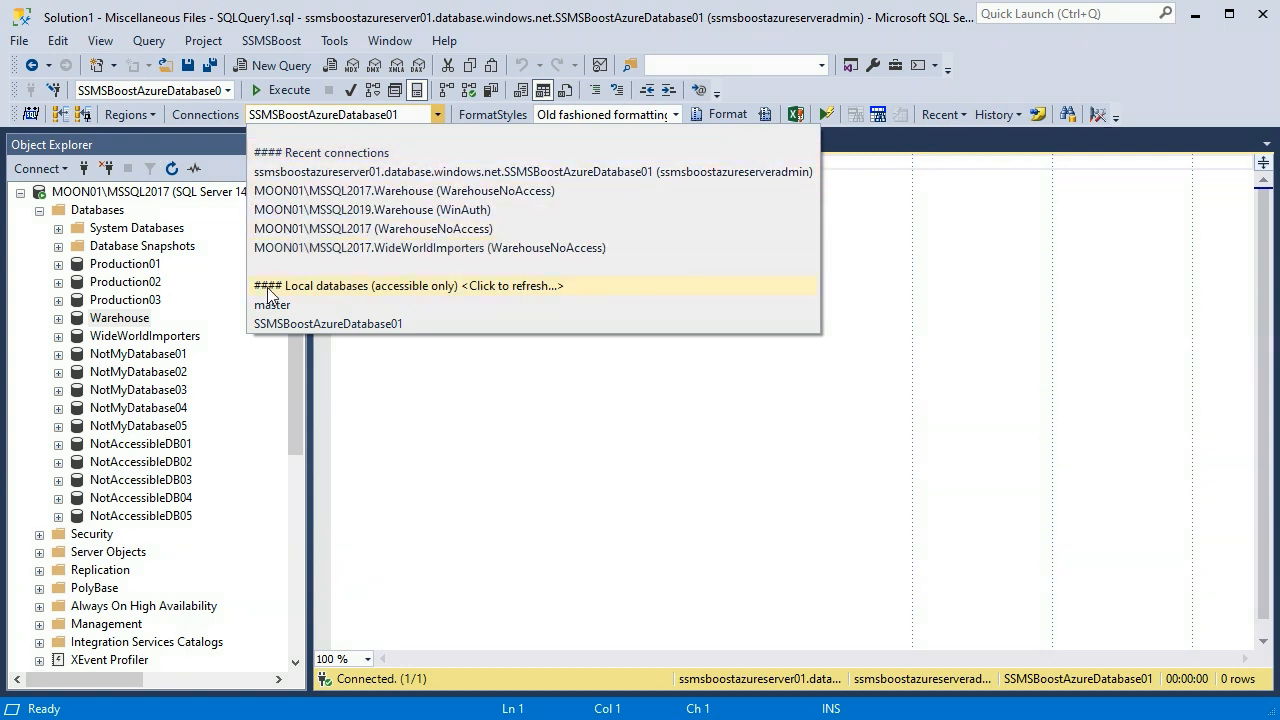
Step: Add MOON01\MSSQL2017 Warehouse to preferred connections and apply the SSMSBoost settings
{"action": "right_click", "coordinate": [119, 317]}
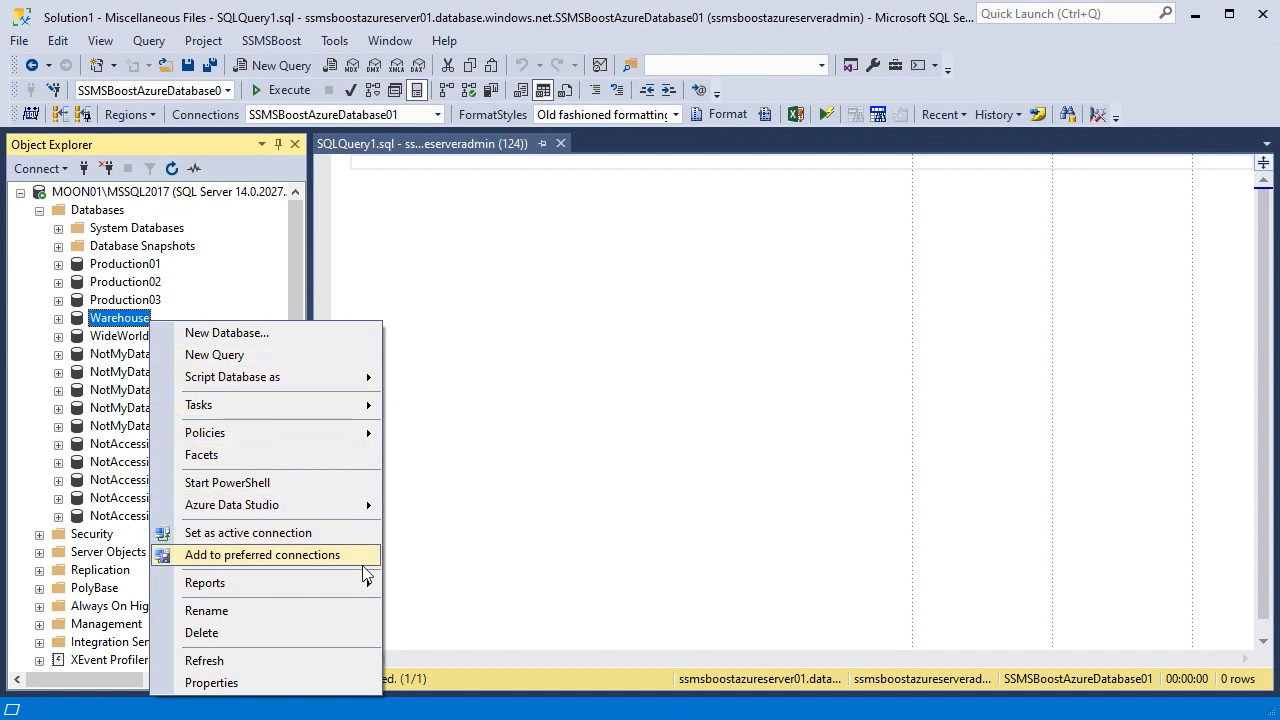
{"action": "left_click", "coordinate": [263, 555]}
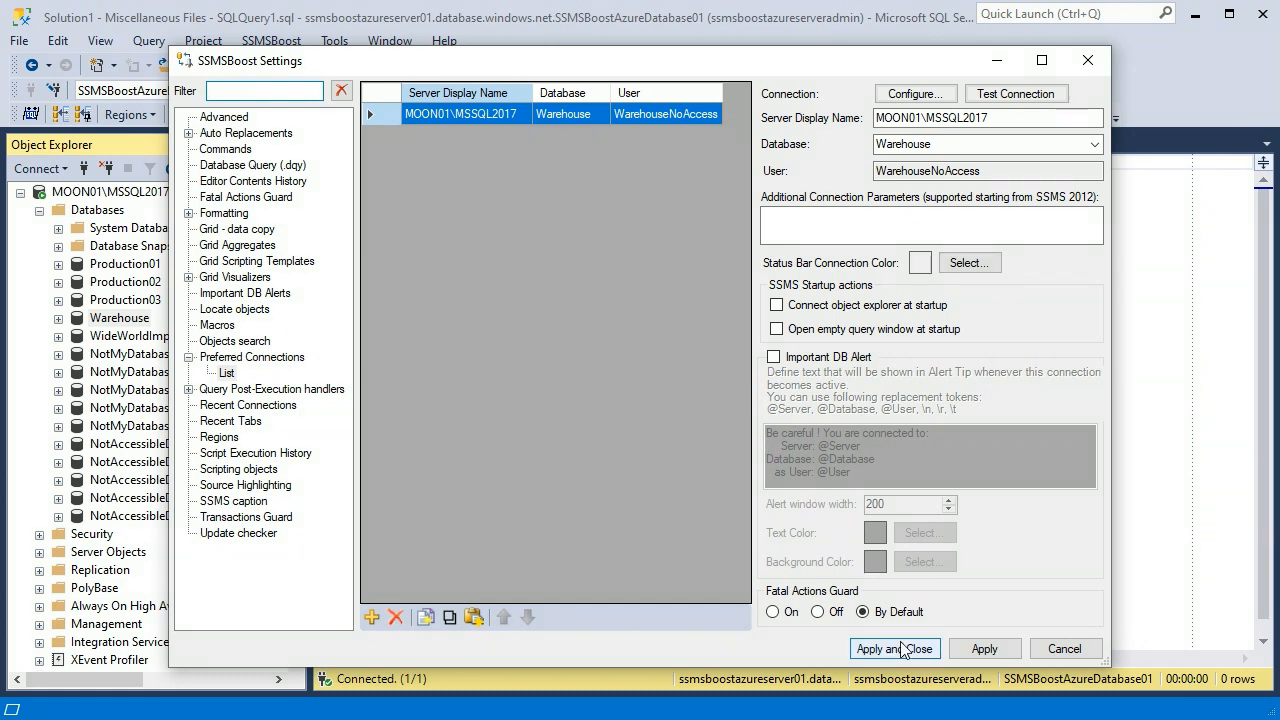
{"action": "left_click", "coordinate": [894, 649]}
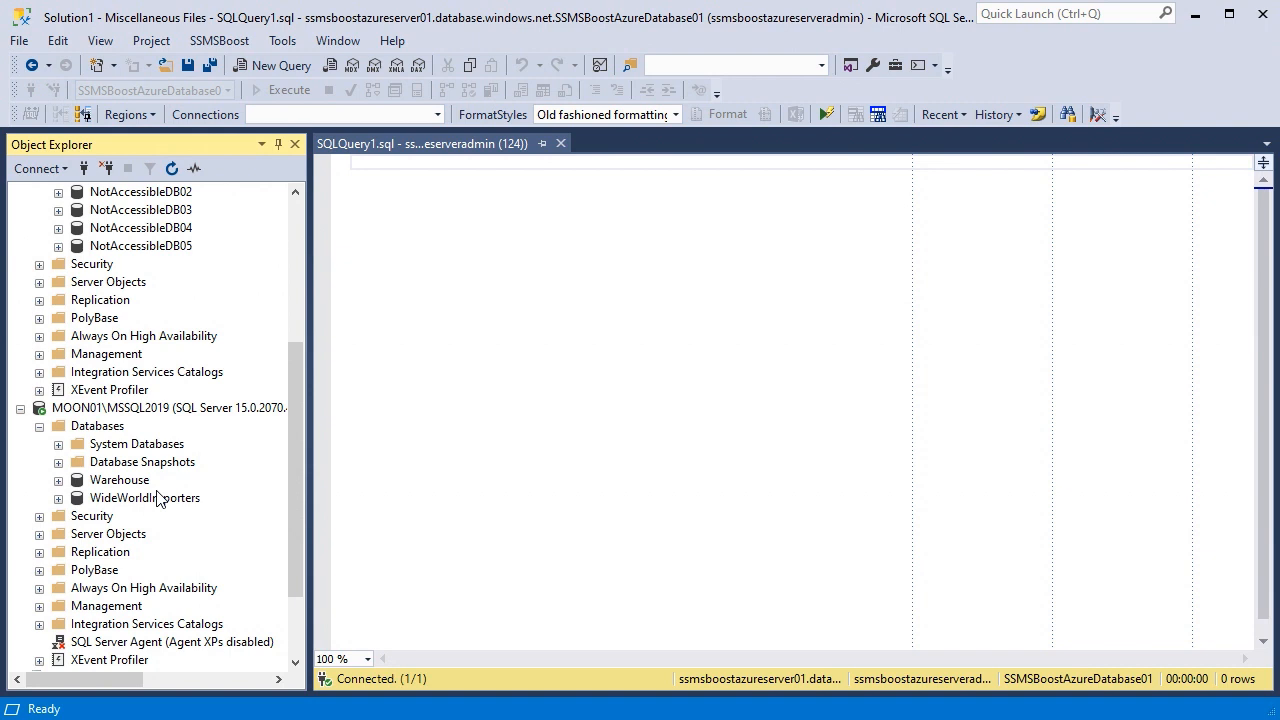
Step: Add MSSQL2019 Warehouse and SSMSBoostAzureDatabase01 as the second and third preferred connections
{"action": "right_click", "coordinate": [118, 479]}
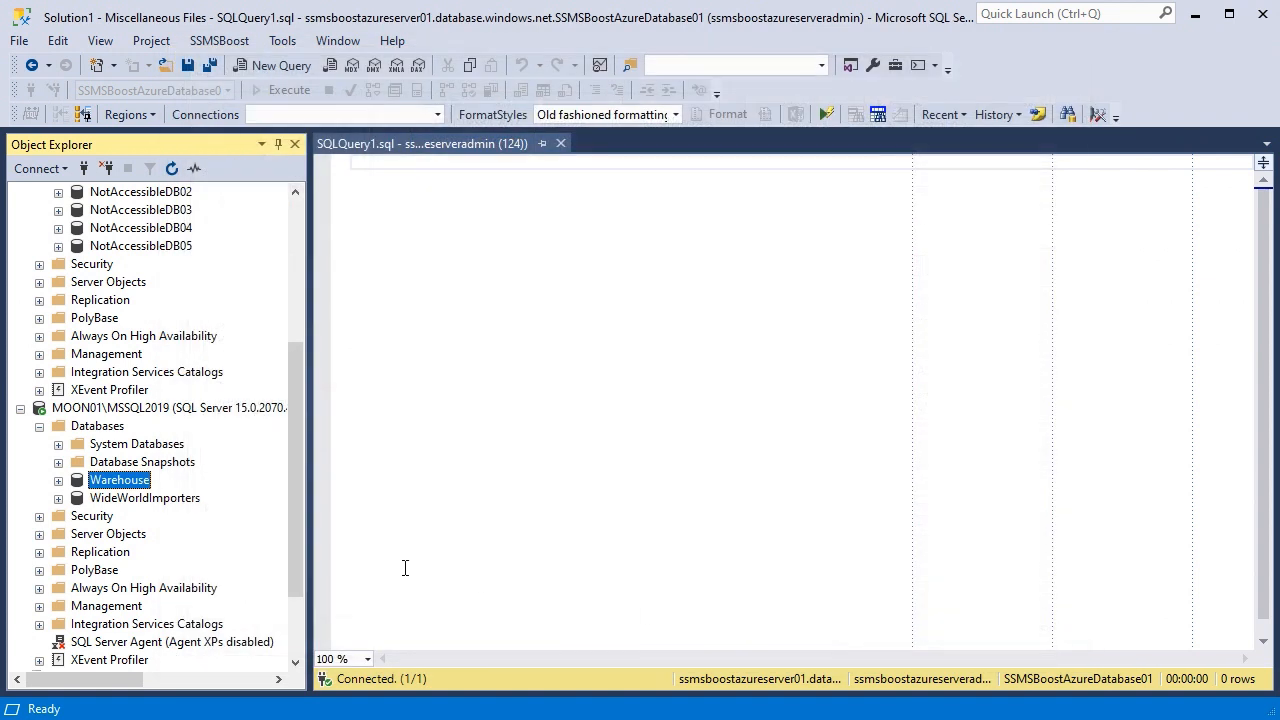
{"action": "right_click", "coordinate": [130, 623]}
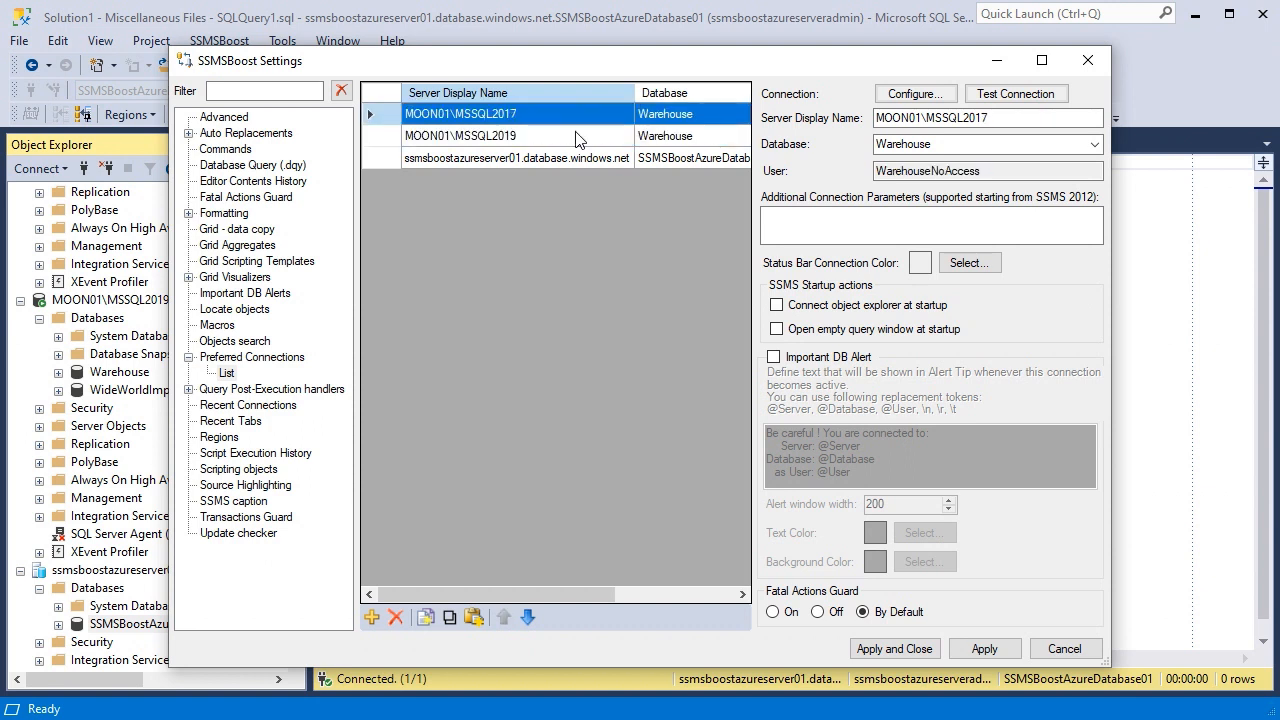
{"action": "mouse_move", "coordinate": [757, 132]}
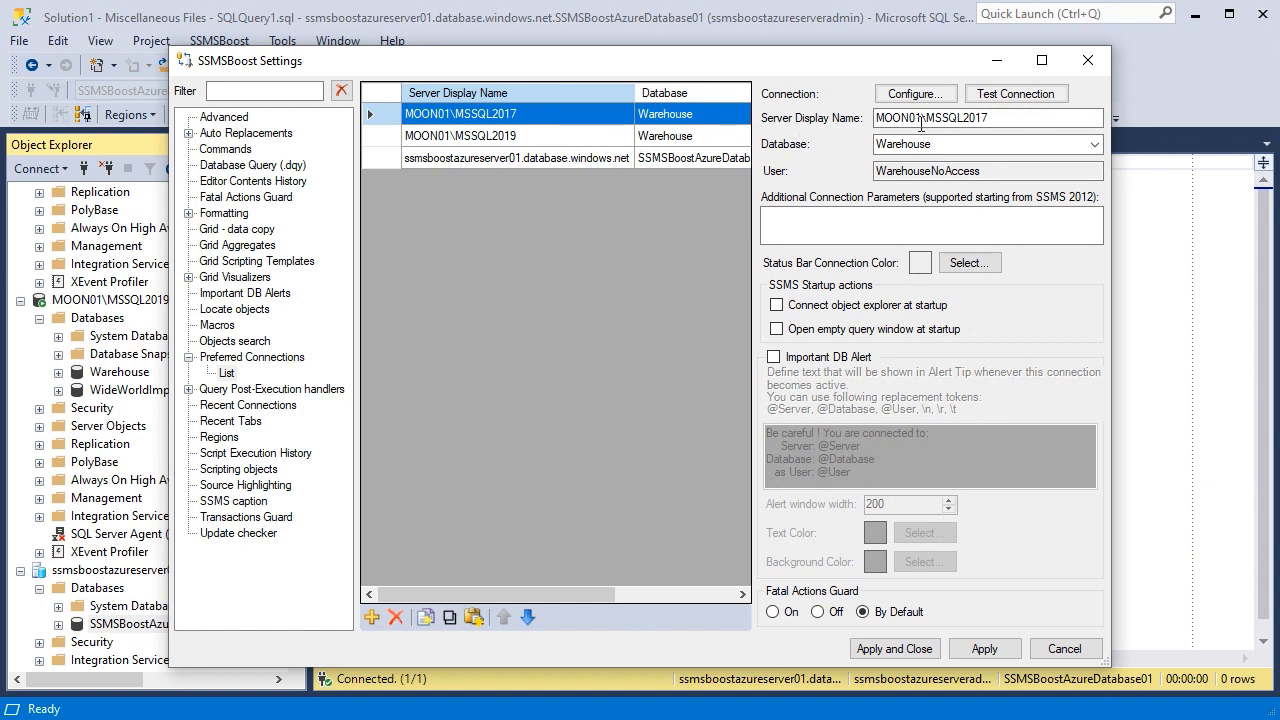
Step: Name the 2017 entry TEST and the 2019 entry PRODUCTION, enabling PRODUCTION's Important DB Alert
{"action": "type", "text": "TEST"}
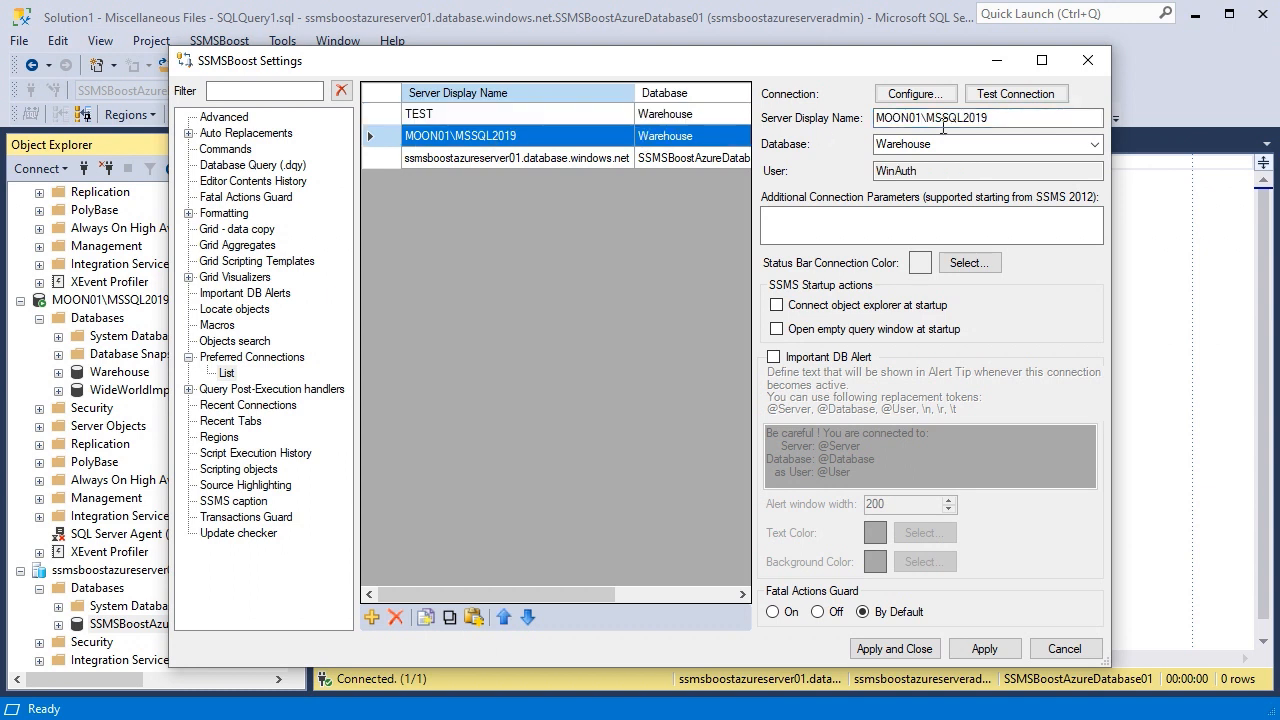
{"action": "type", "text": "PROD"}
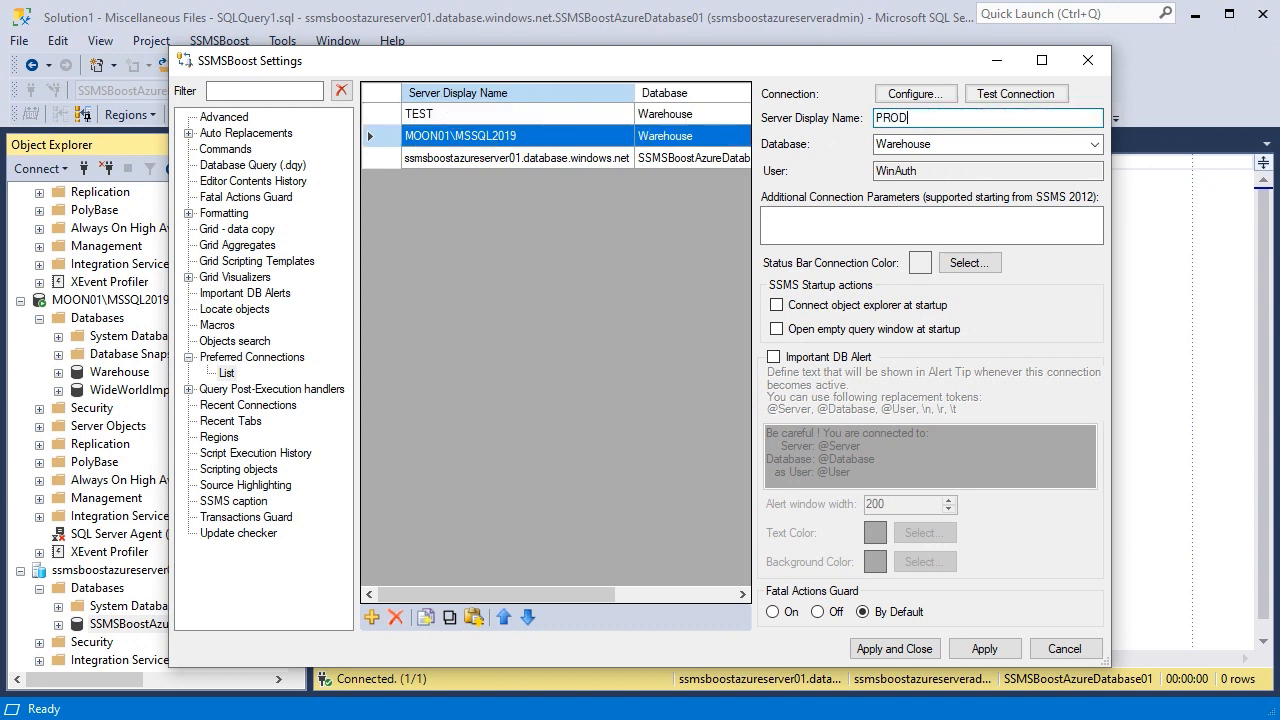
{"action": "type", "text": "UCTION"}
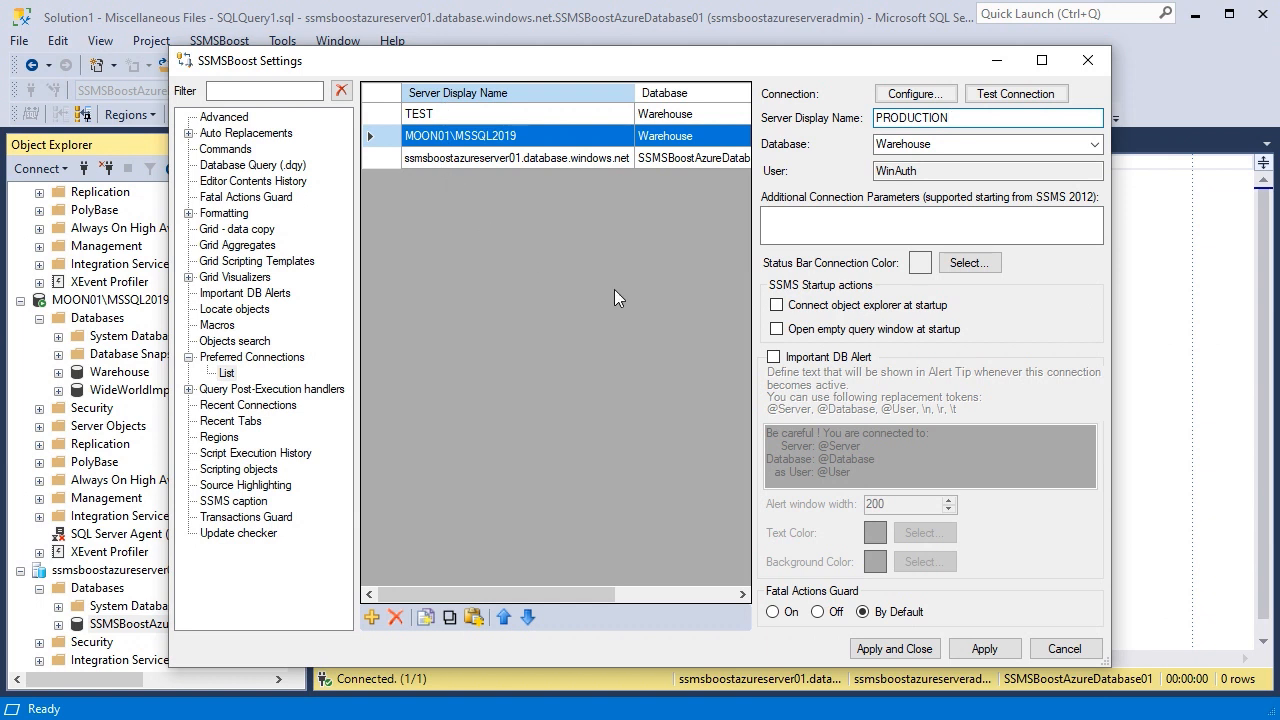
{"action": "left_click", "coordinate": [774, 357]}
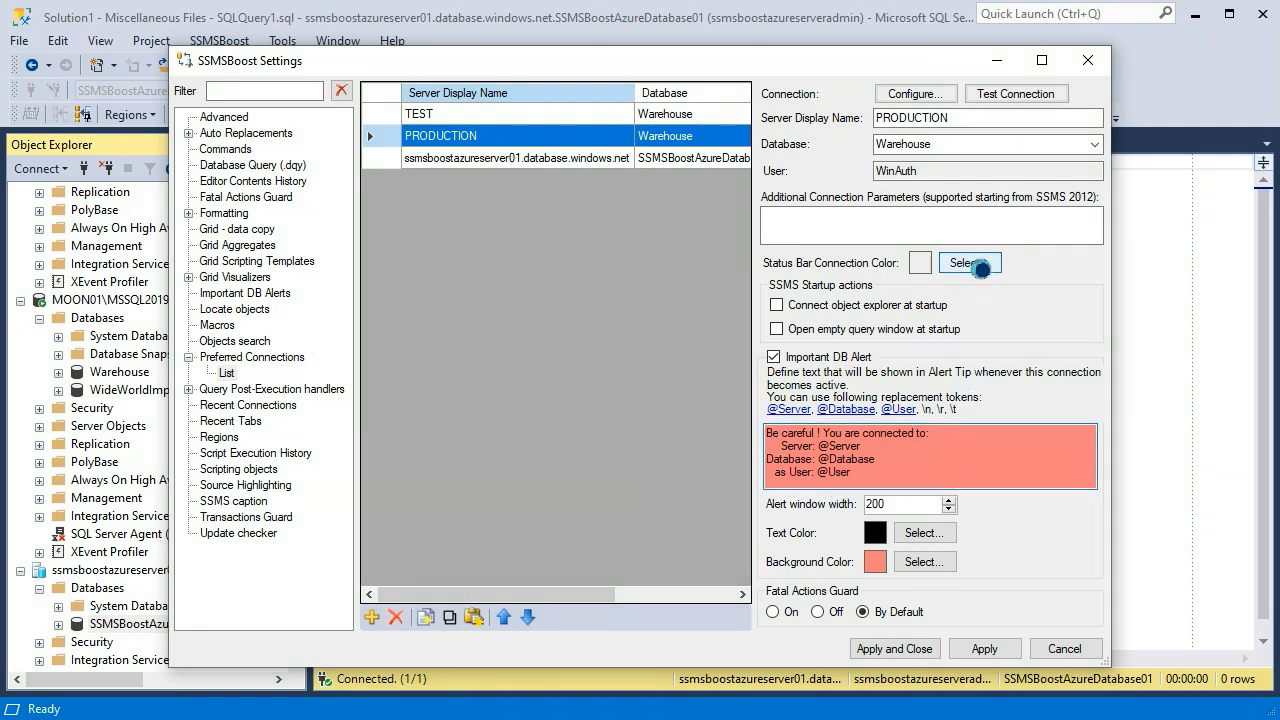
Step: Set PRODUCTION's Status Bar Connection Color to red
{"action": "left_click", "coordinate": [969, 262]}
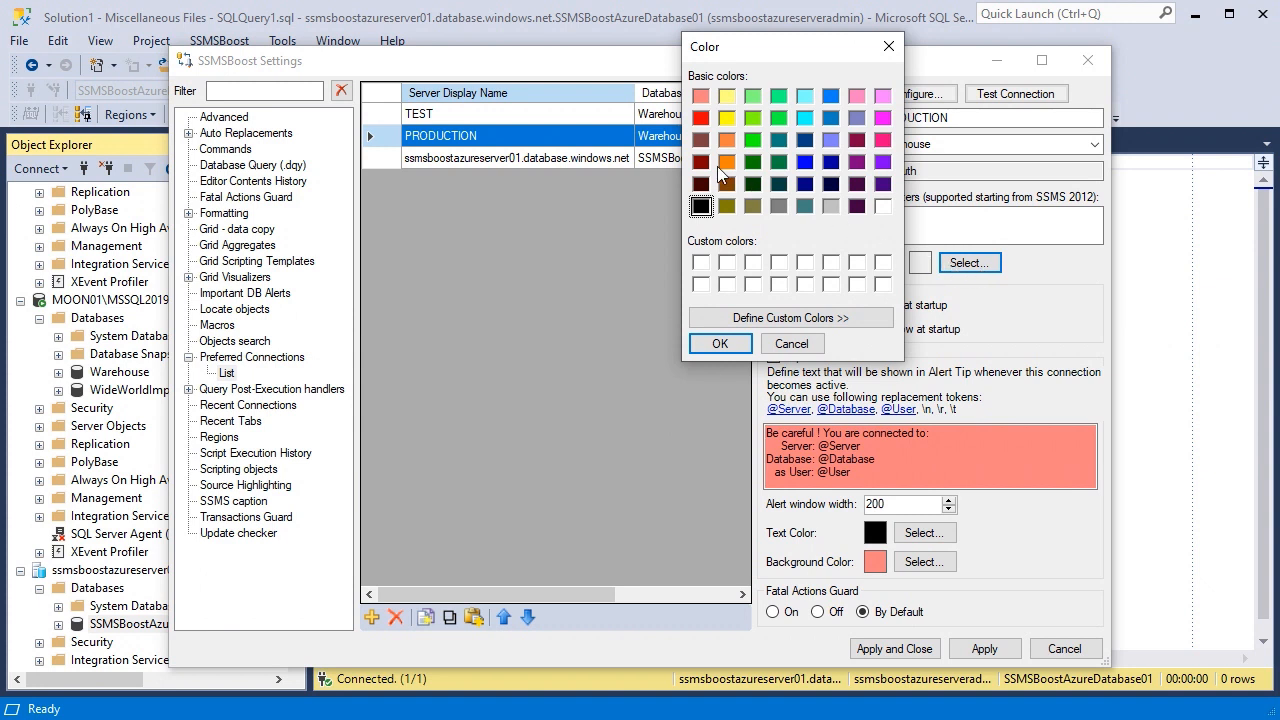
{"action": "left_click", "coordinate": [702, 117]}
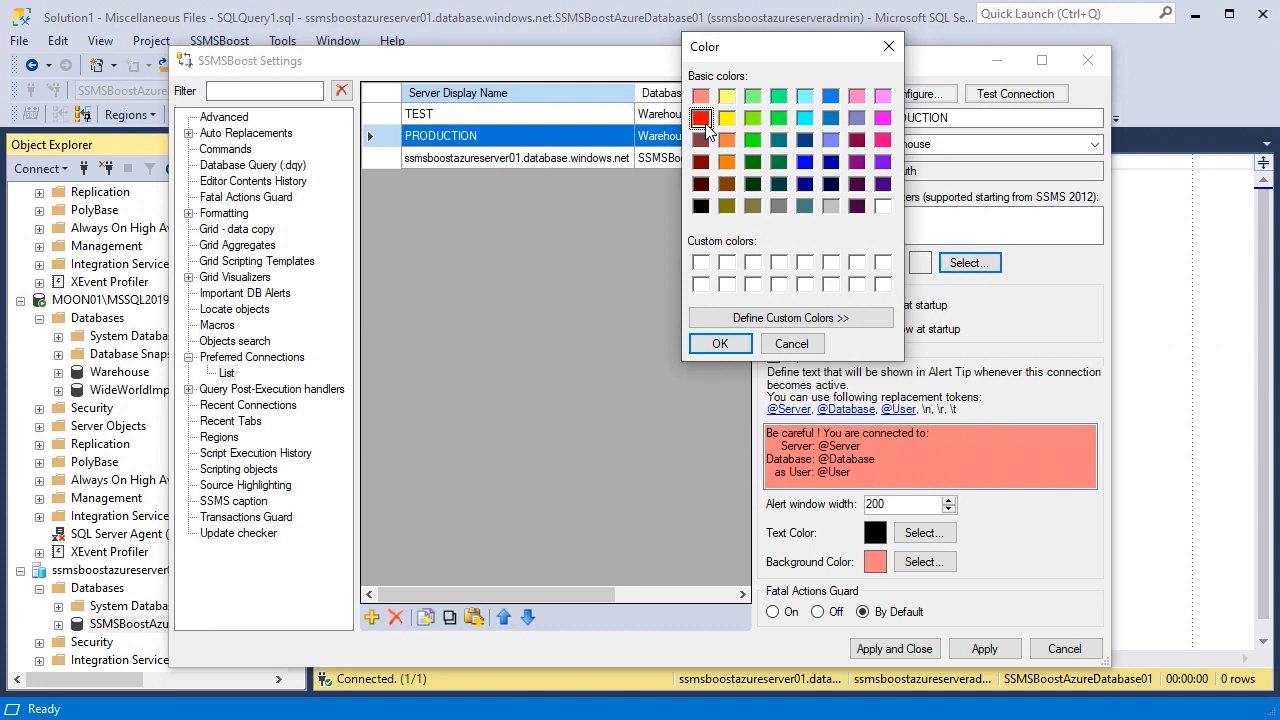
{"action": "left_click", "coordinate": [719, 343]}
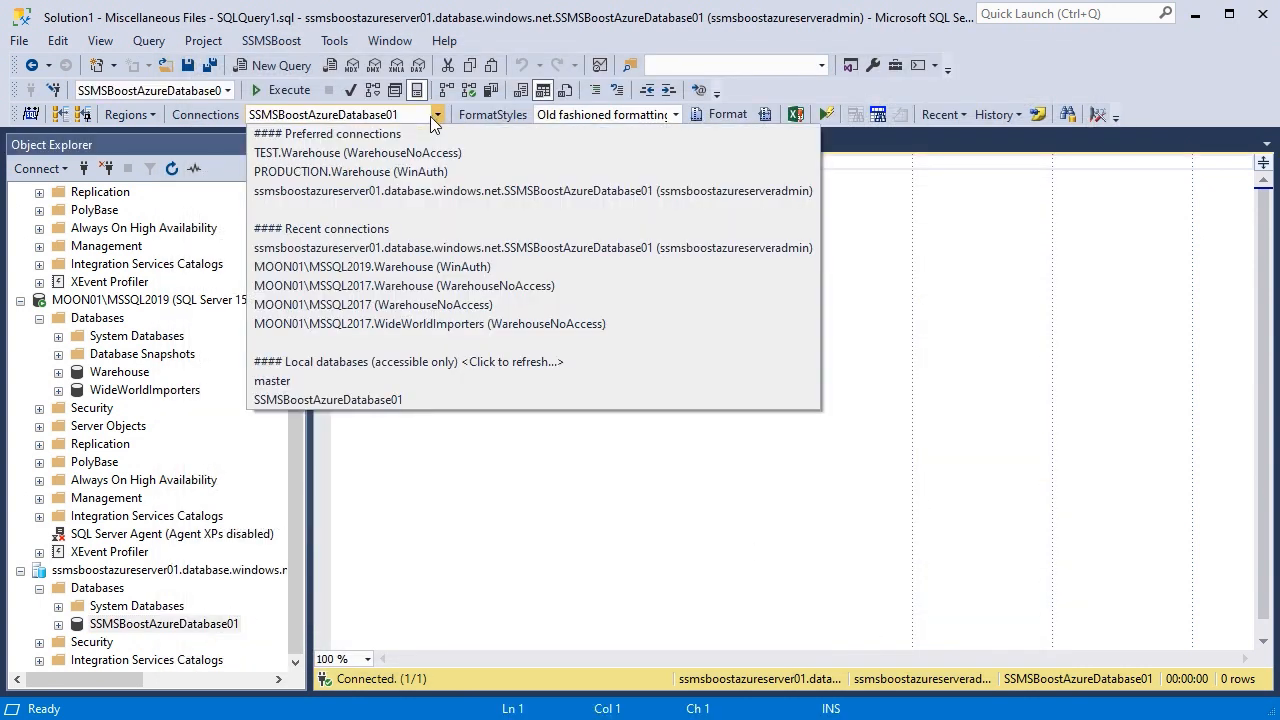
{"action": "mouse_move", "coordinate": [467, 181]}
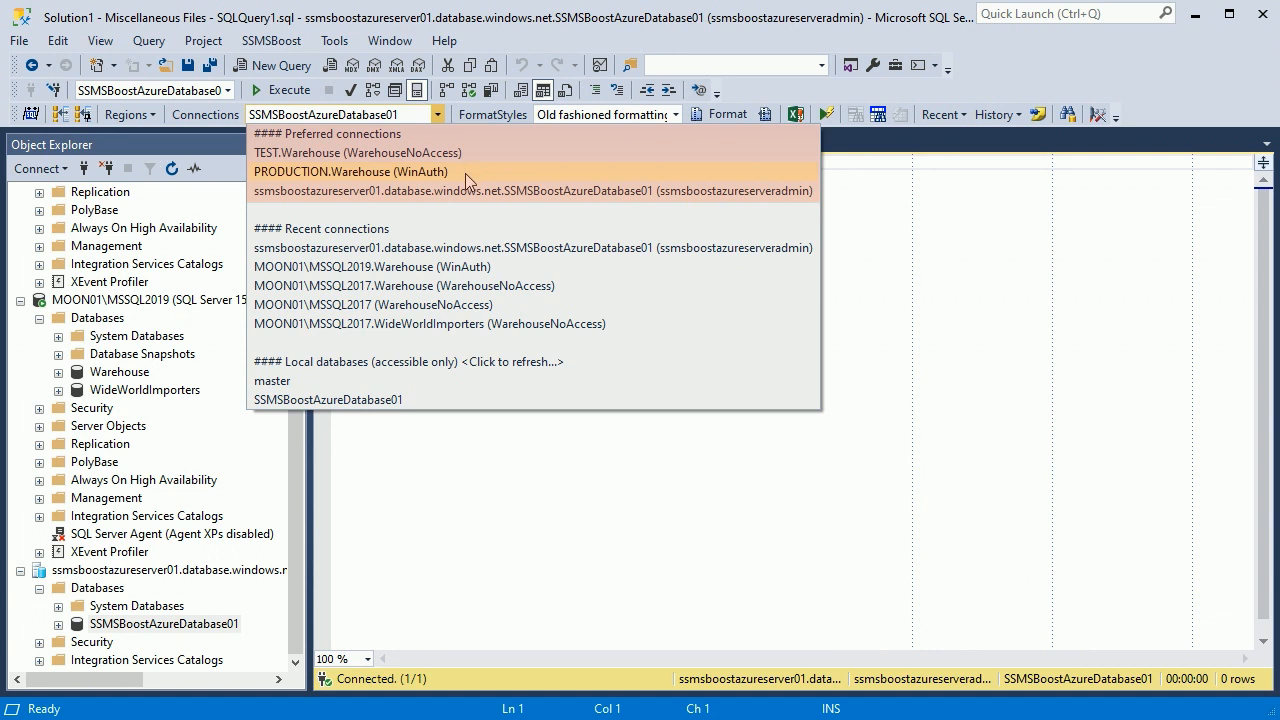
{"action": "mouse_move", "coordinate": [470, 190]}
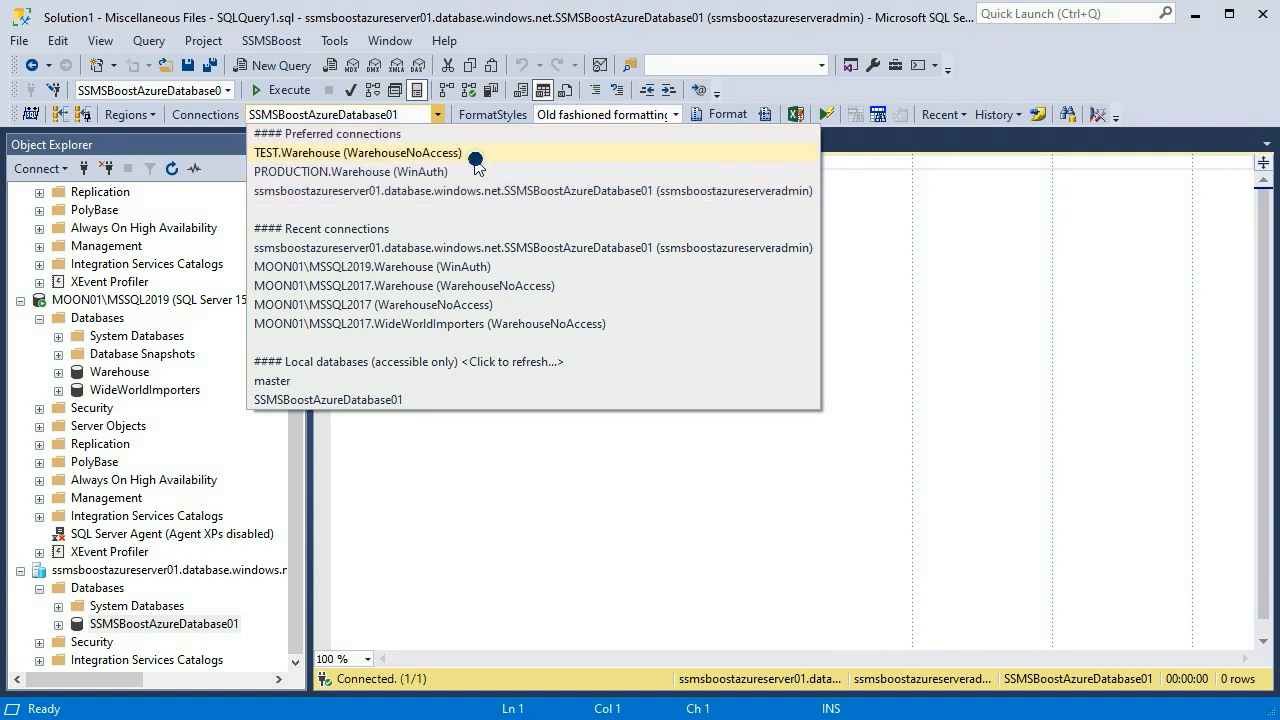
Step: Connect the query to PRODUCTION.Warehouse (WinAuth) from the Preferred connections list
{"action": "left_click", "coordinate": [357, 152]}
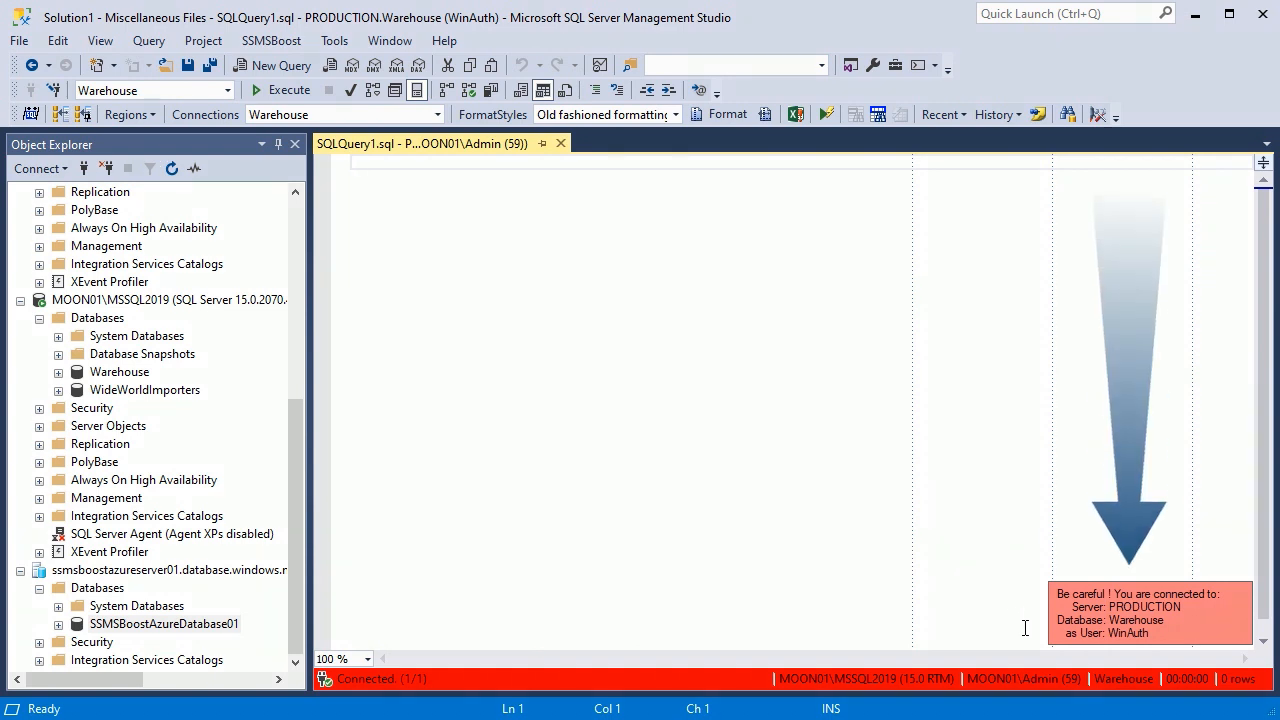
{"action": "mouse_move", "coordinate": [1062, 653]}
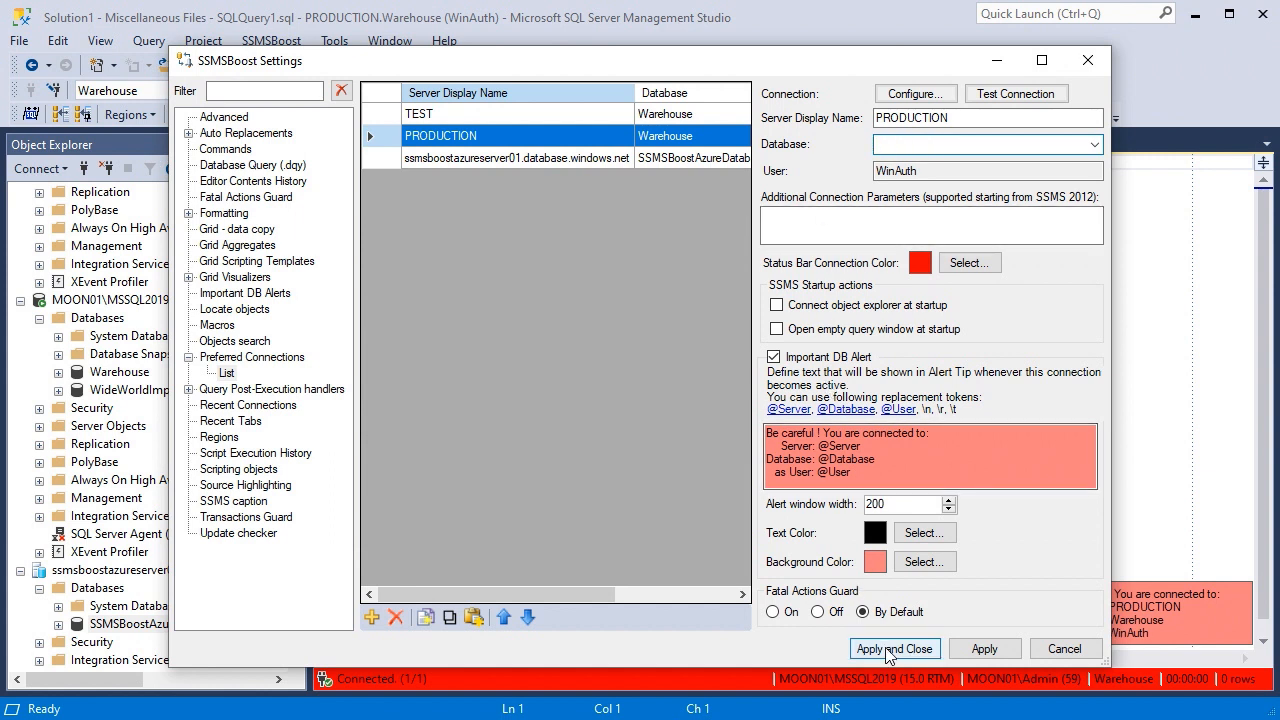
Step: Apply and close SSMSBoost Settings, then bring up actions for SSMSBoostAzureDatabase01
{"action": "left_click", "coordinate": [894, 648]}
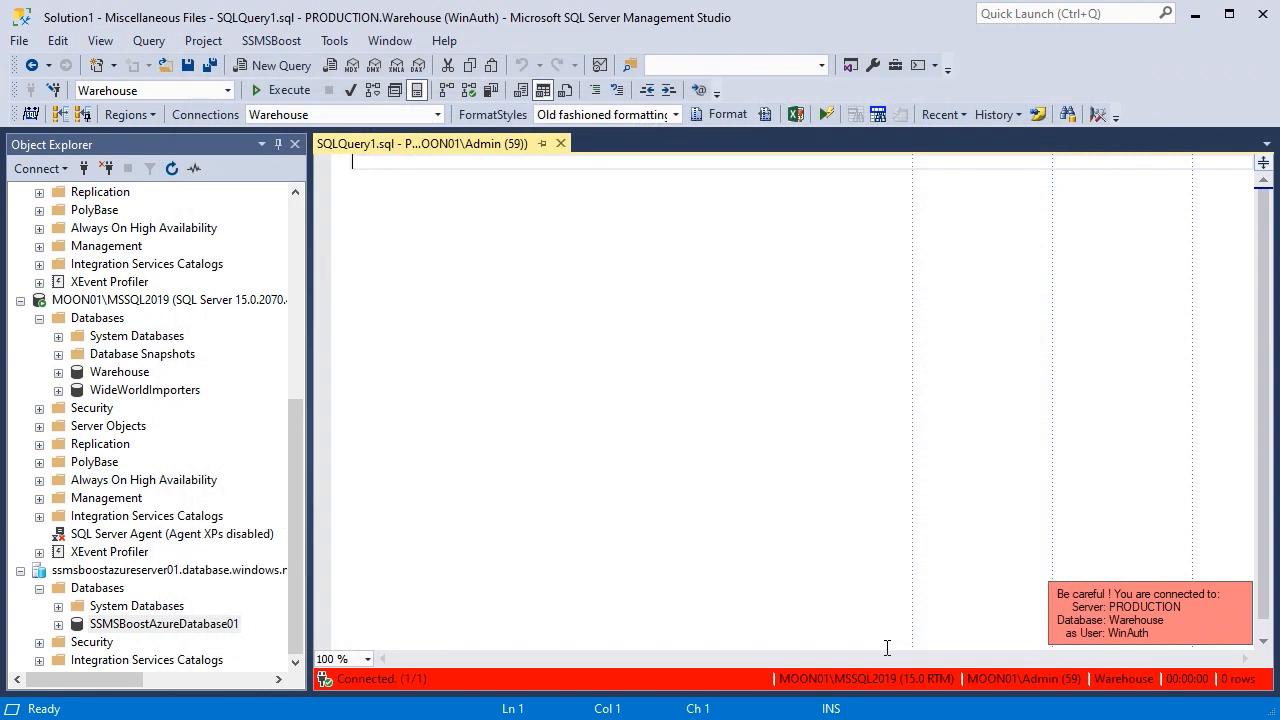
{"action": "mouse_move", "coordinate": [248, 631]}
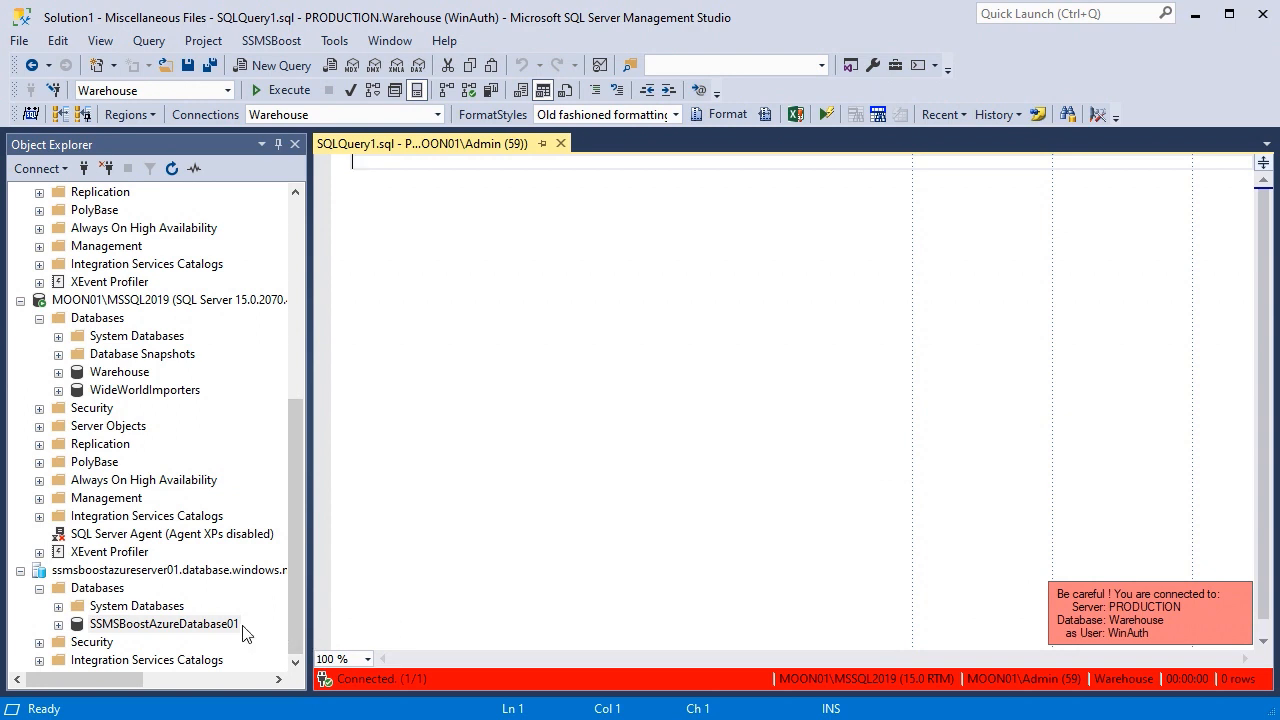
{"action": "right_click", "coordinate": [150, 623]}
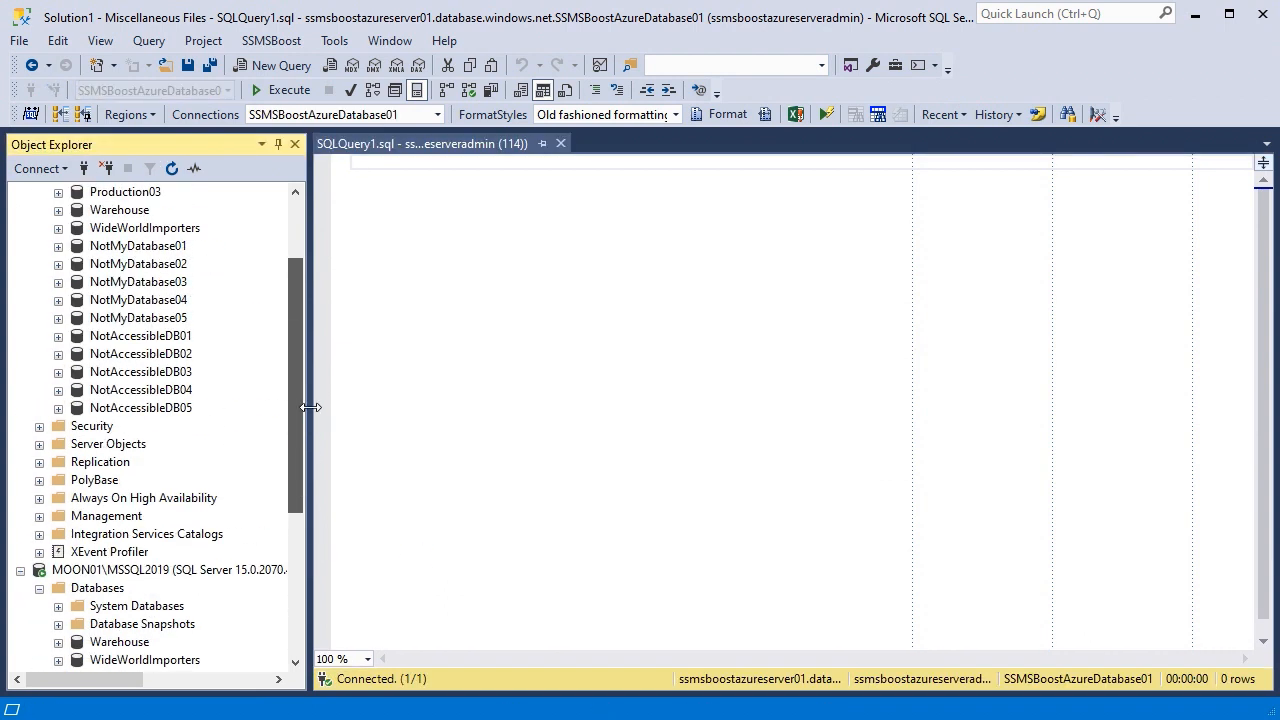
Step: Make MSSQL2019 Warehouse, then MSSQL2017 Warehouse, the active connection
{"action": "right_click", "coordinate": [118, 641]}
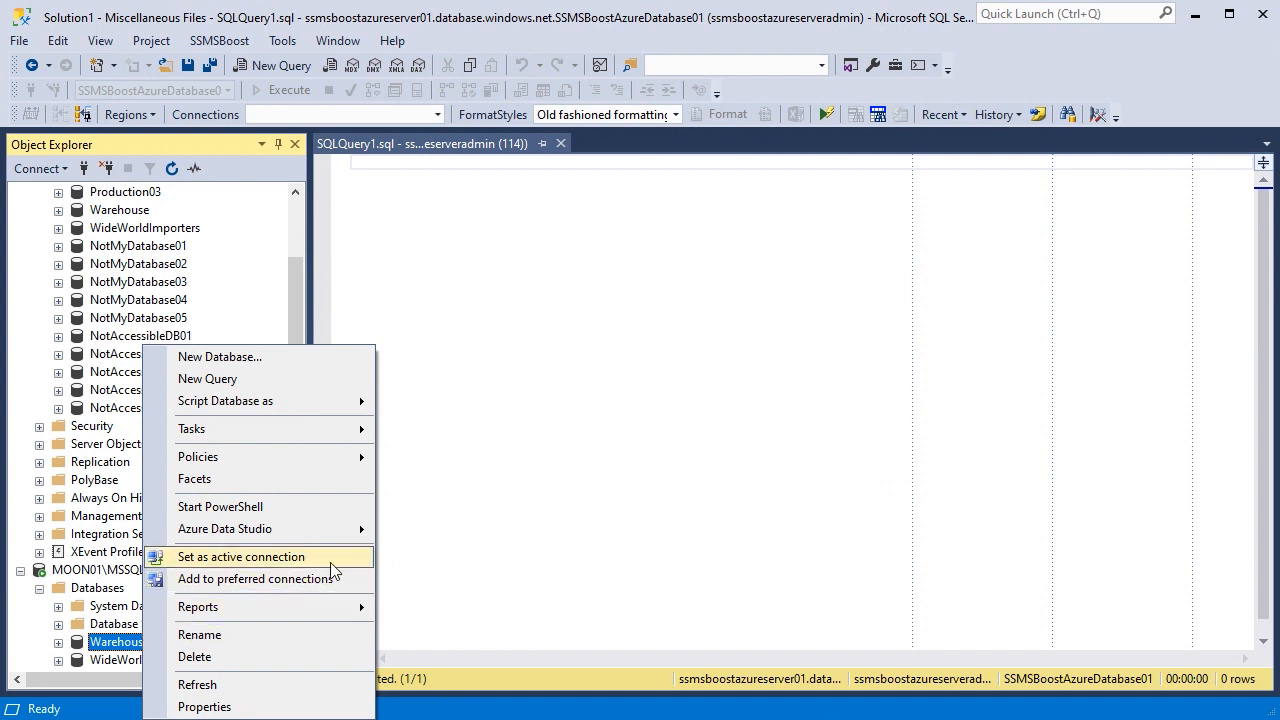
{"action": "left_click", "coordinate": [240, 556]}
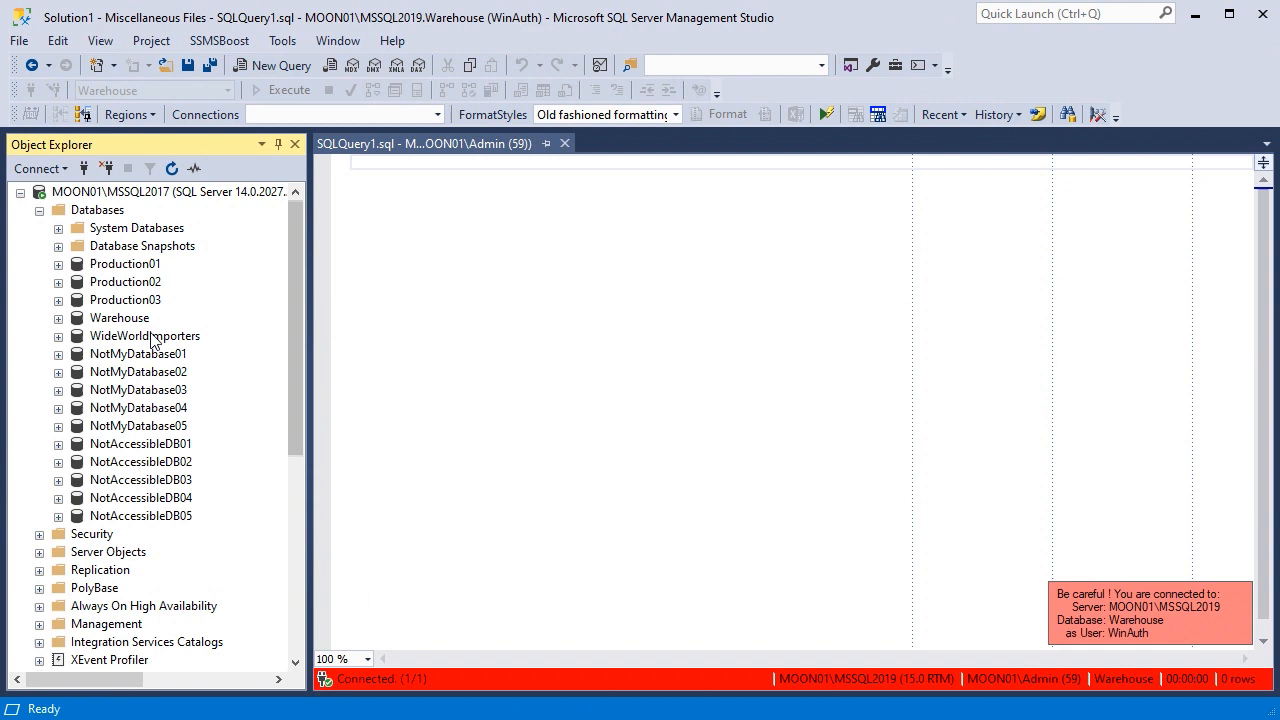
{"action": "right_click", "coordinate": [119, 317]}
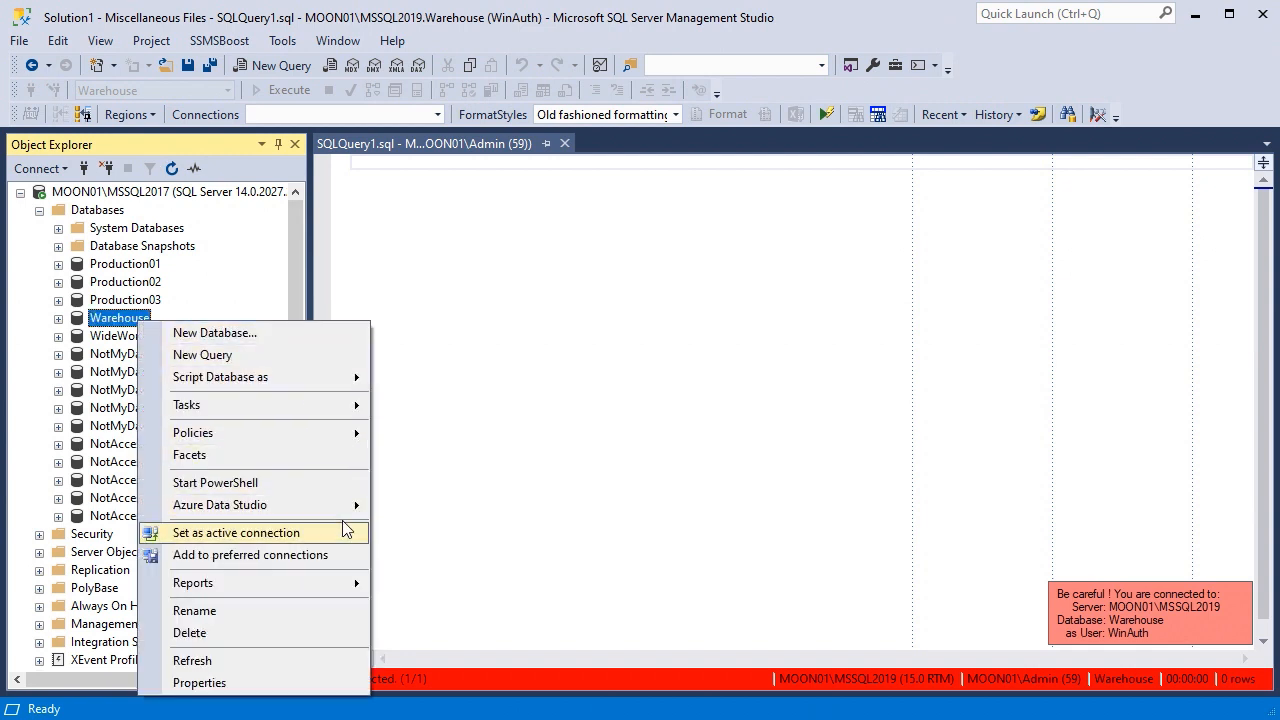
{"action": "left_click", "coordinate": [236, 532]}
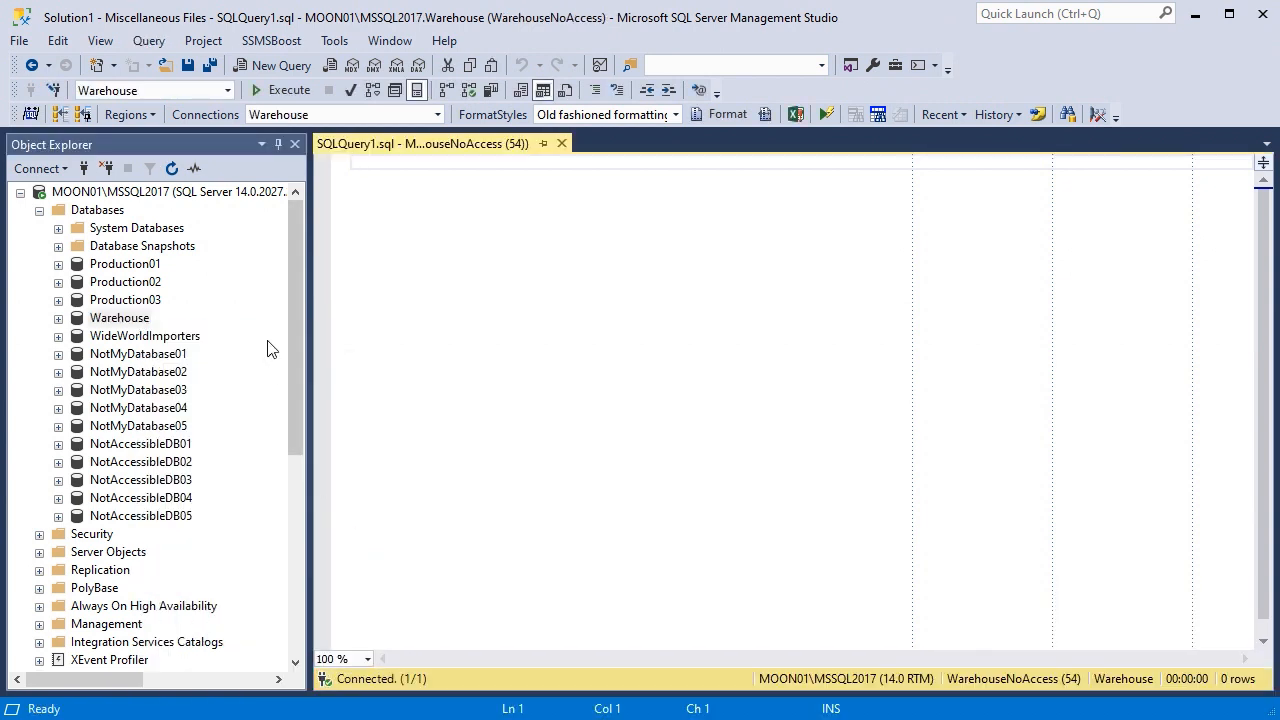
{"action": "mouse_move", "coordinate": [198, 204]}
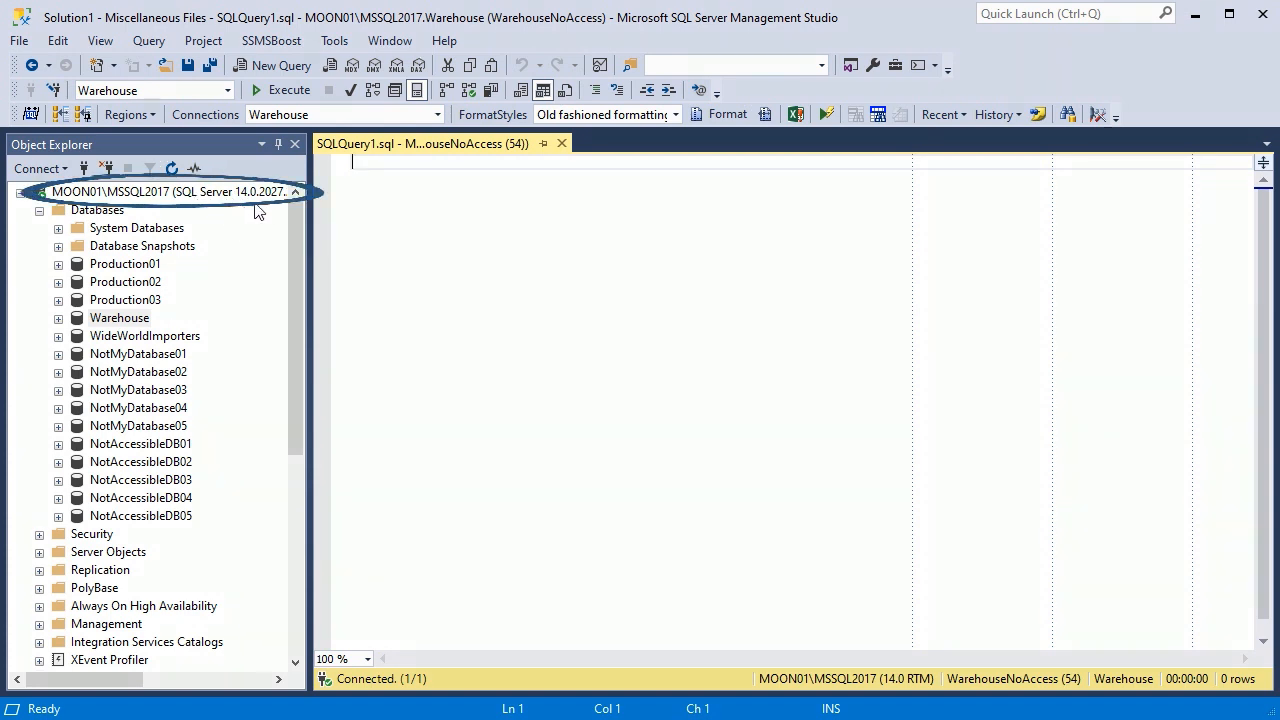
{"action": "left_click", "coordinate": [436, 114]}
{"action": "type", "text": "PRE"}
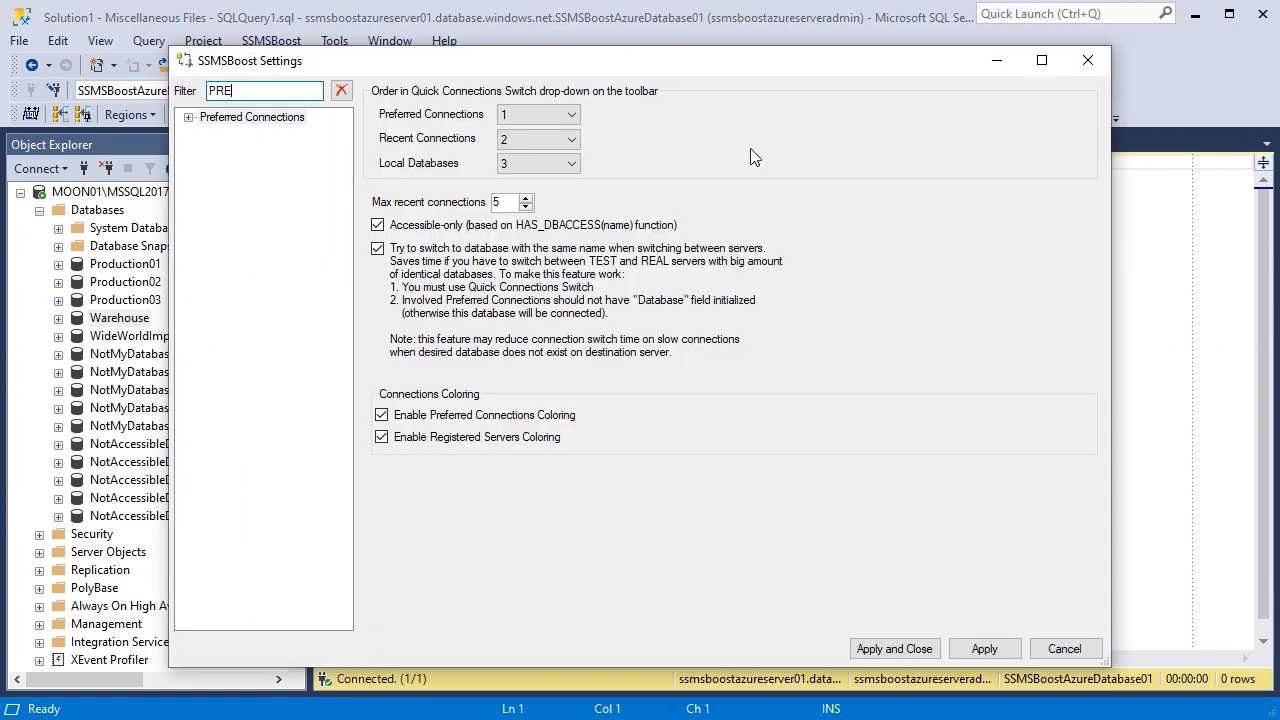
Step: Nudge Max recent connections up and back to 5 in Preferred Connections options
{"action": "left_click", "coordinate": [529, 197]}
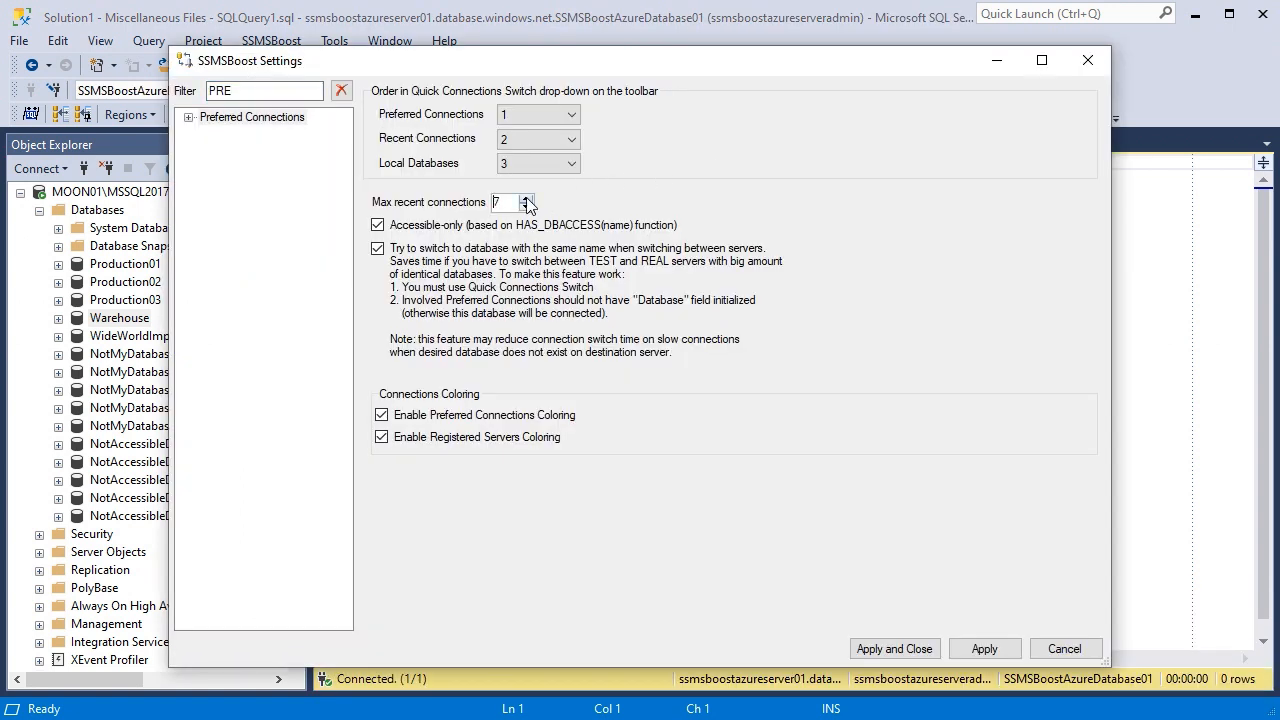
{"action": "left_click", "coordinate": [530, 207]}
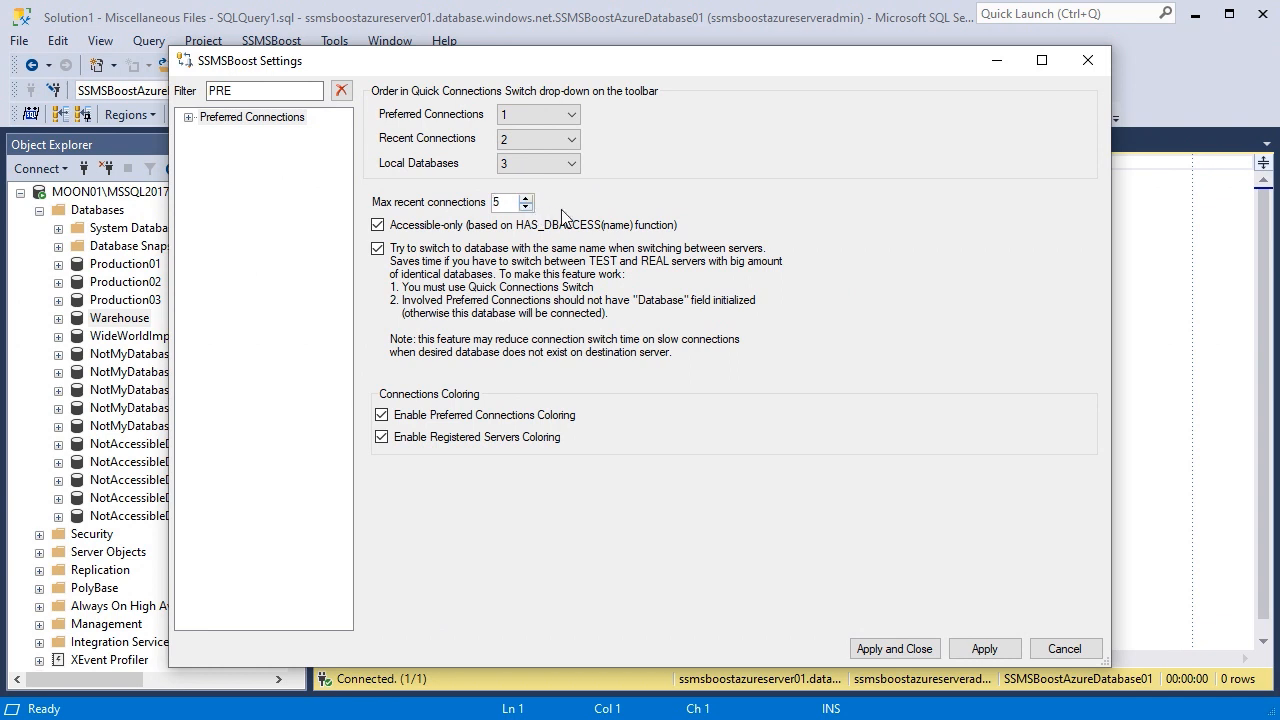
{"action": "mouse_move", "coordinate": [599, 177]}
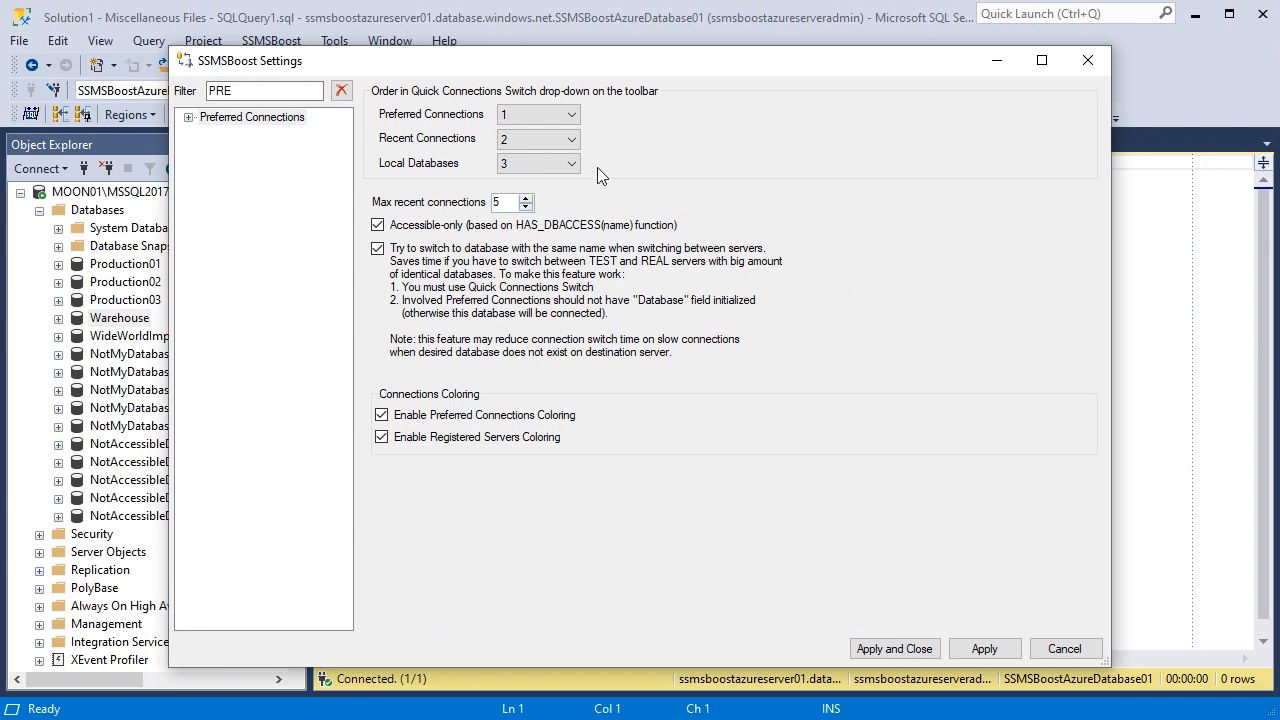
{"action": "left_click", "coordinate": [575, 114]}
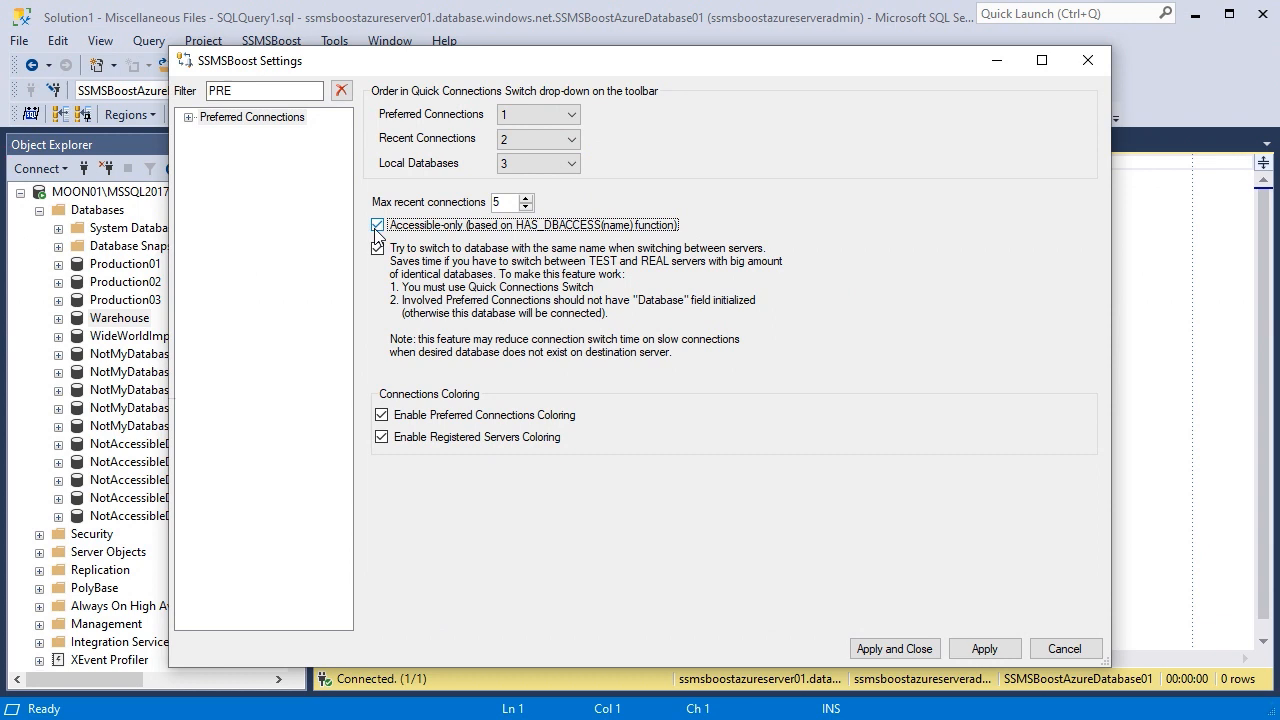
{"action": "left_click", "coordinate": [377, 248]}
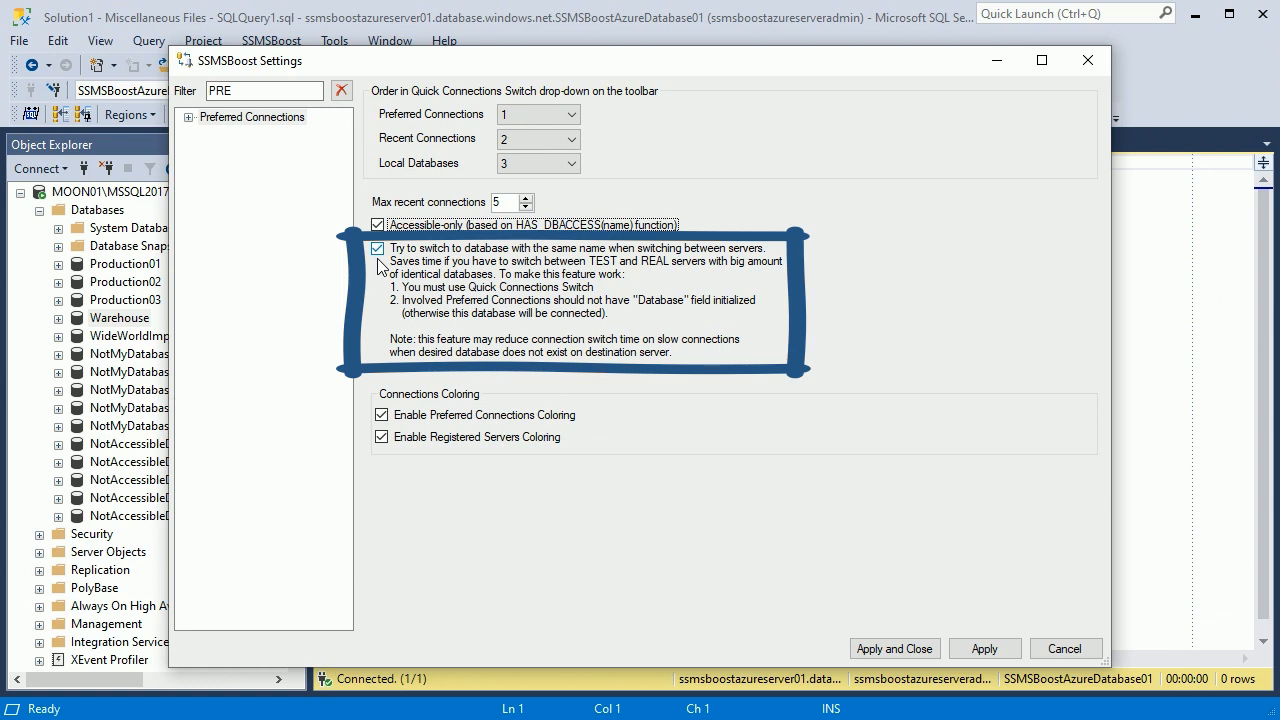
{"action": "left_click", "coordinate": [381, 248]}
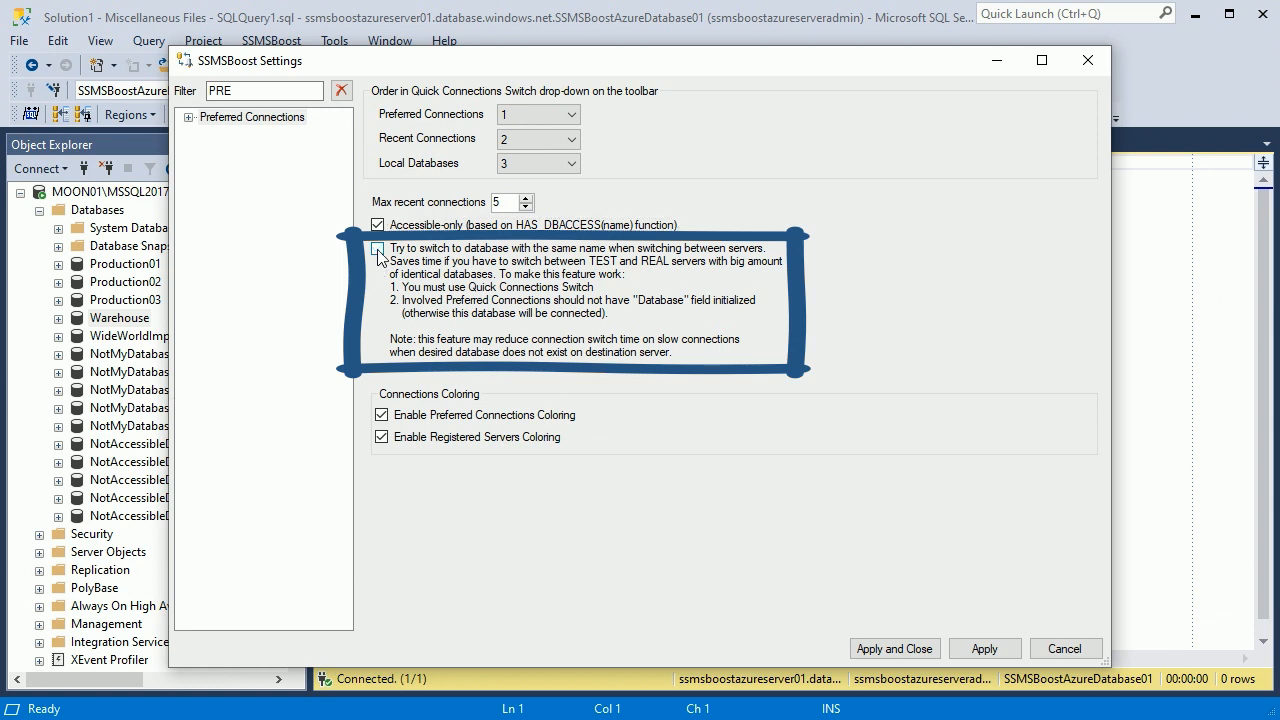
{"action": "left_click", "coordinate": [377, 248]}
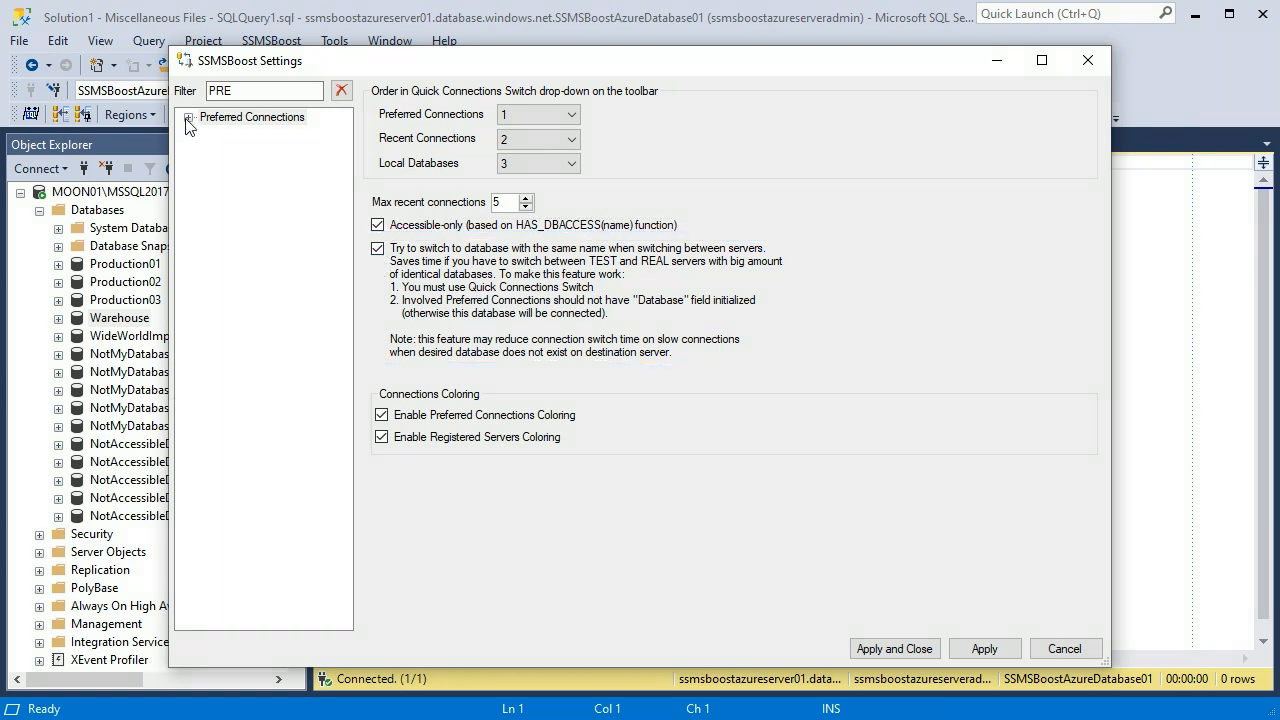
Step: Inspect the TEST and PRODUCTION entries in the Preferred Connections list, then apply and close SSMSBoost settings
{"action": "left_click", "coordinate": [193, 117]}
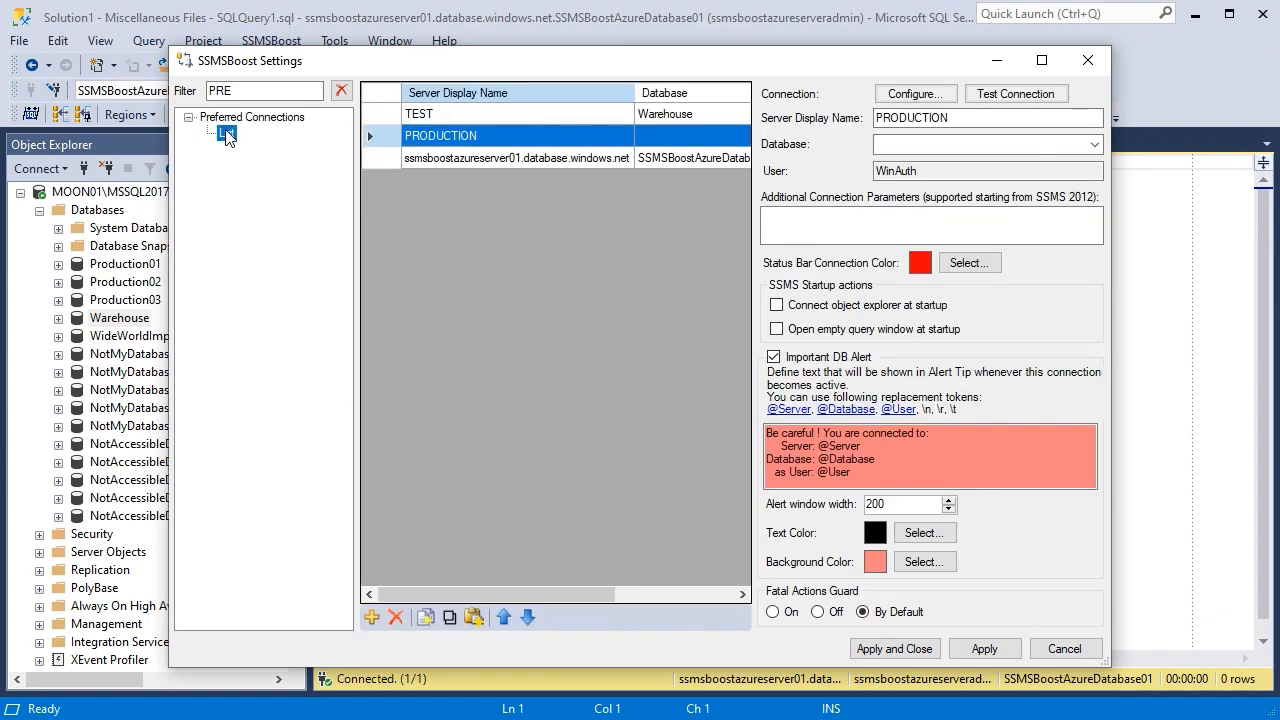
{"action": "left_click", "coordinate": [418, 113]}
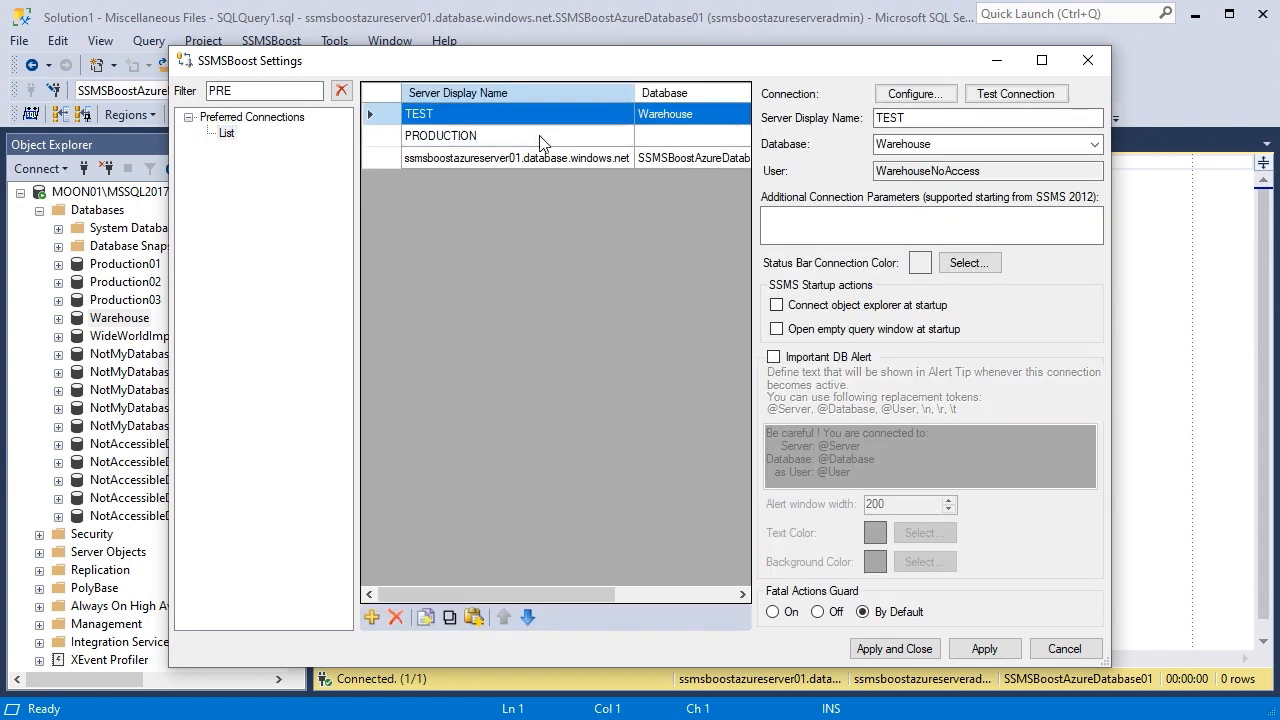
{"action": "left_click", "coordinate": [440, 135]}
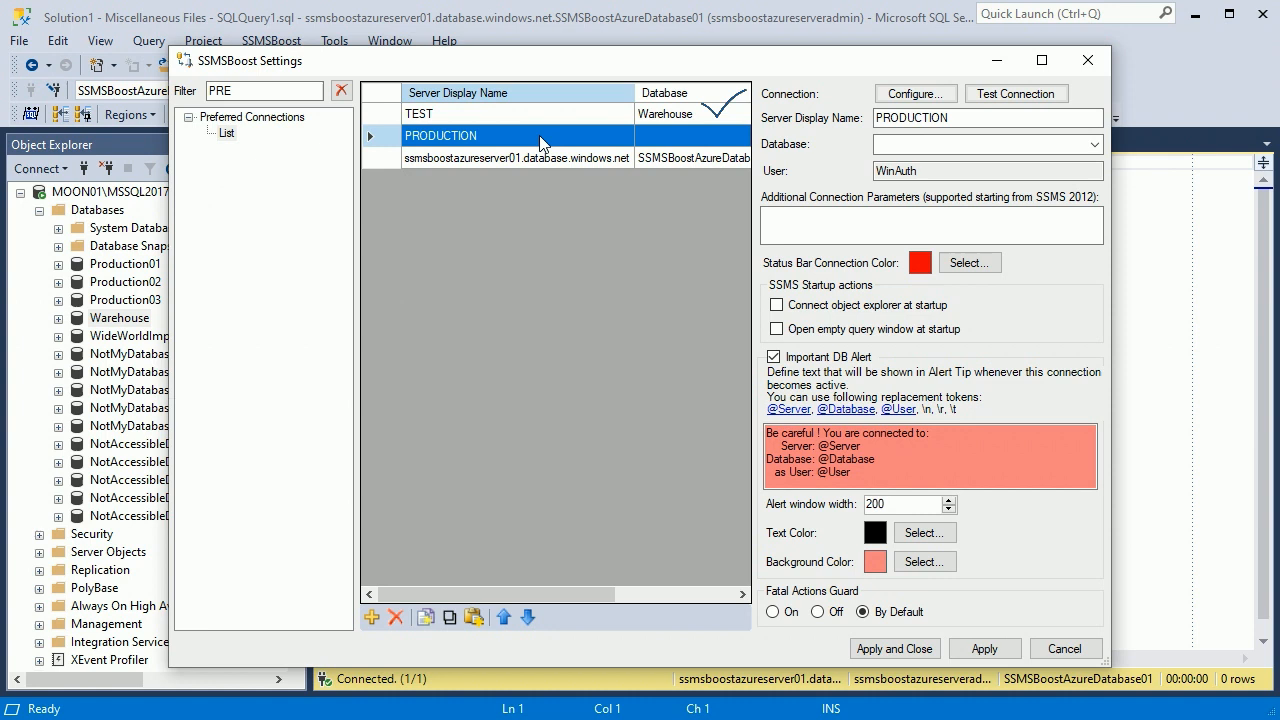
{"action": "left_click", "coordinate": [895, 648]}
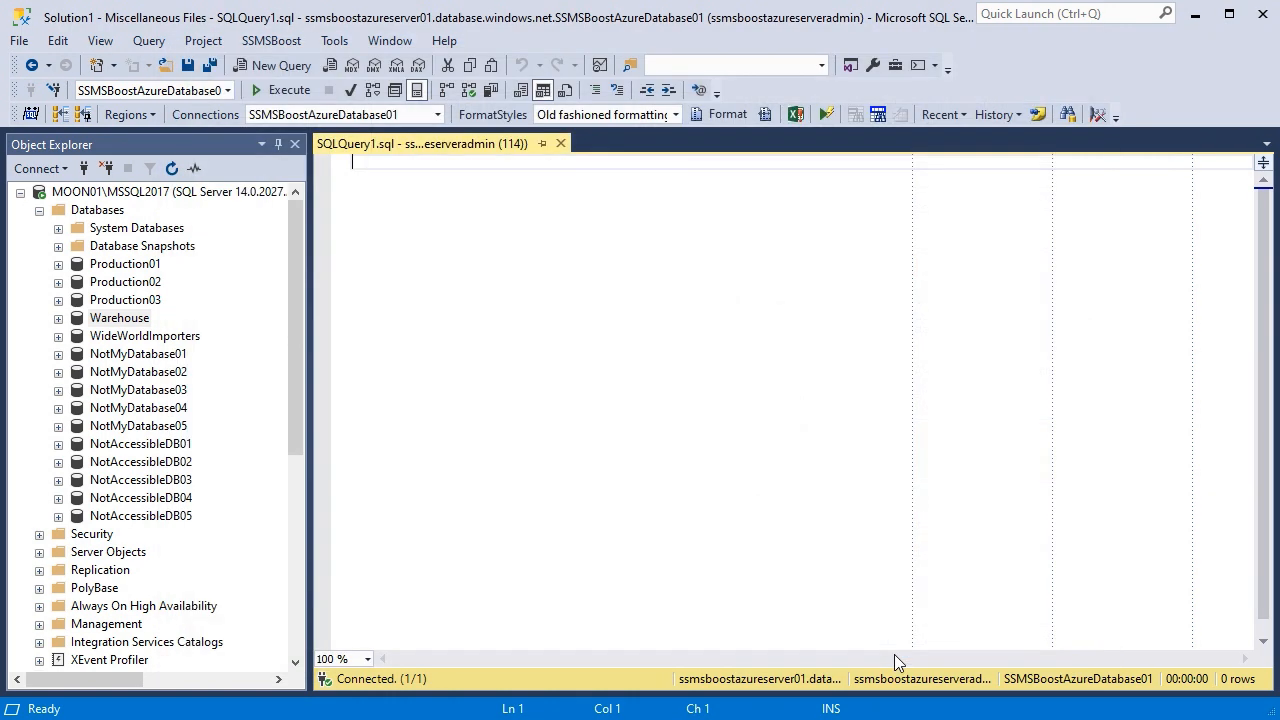